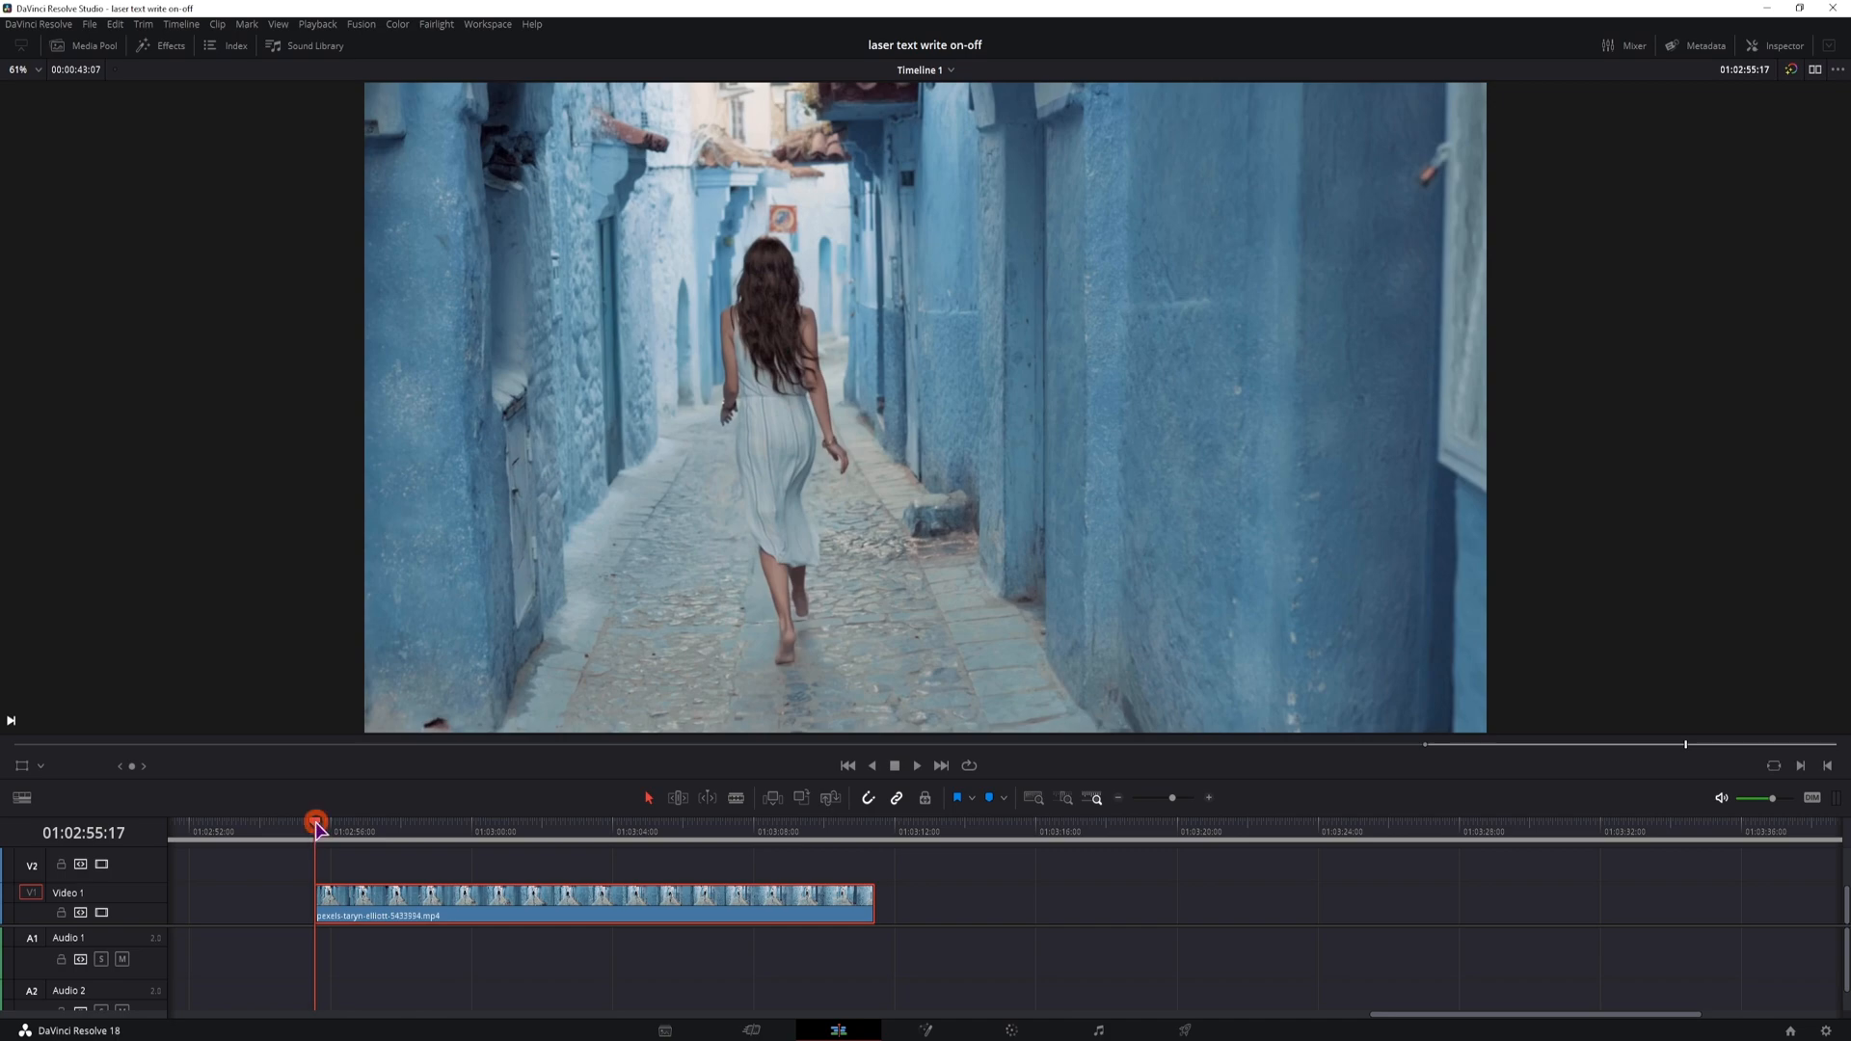
Preview the alley clip, add node 02 and apply Gaussian Blur with Horizontal Strength adjusted.
{"action": "left_click", "coordinate": [732, 833]}
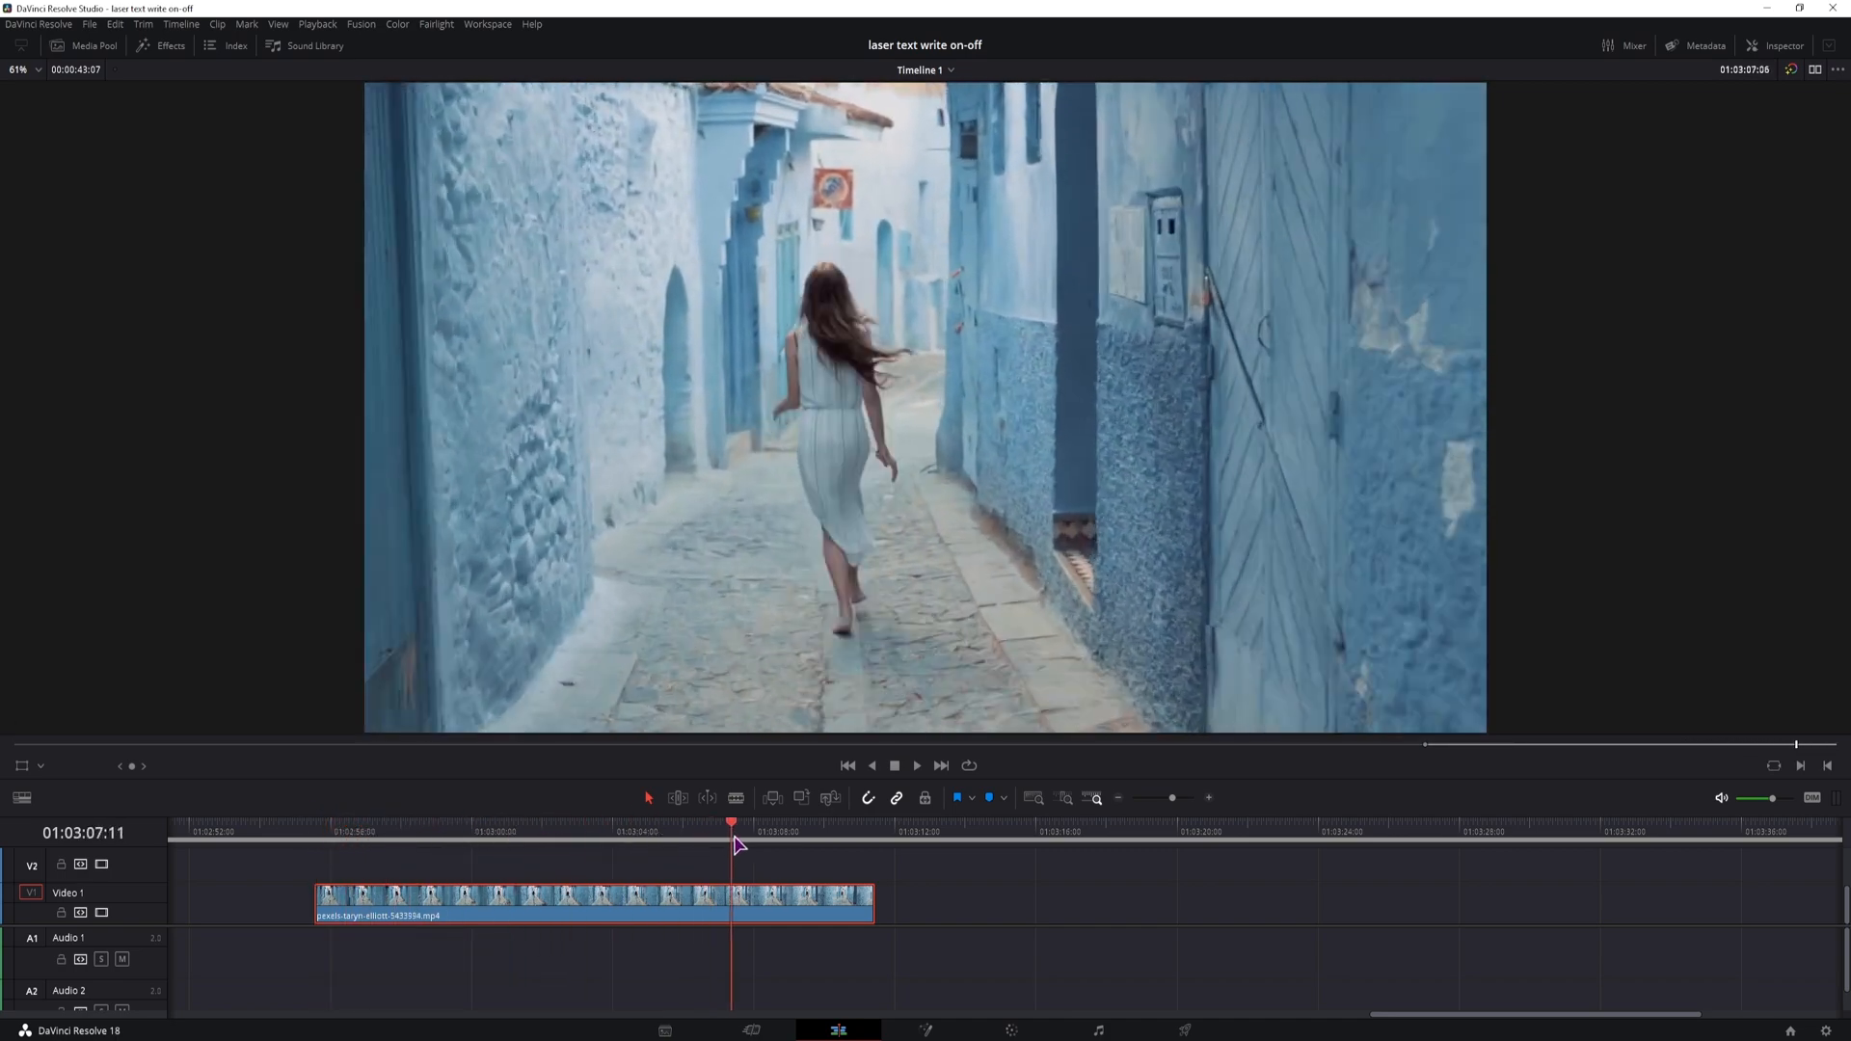
{"action": "left_click", "coordinate": [315, 824]}
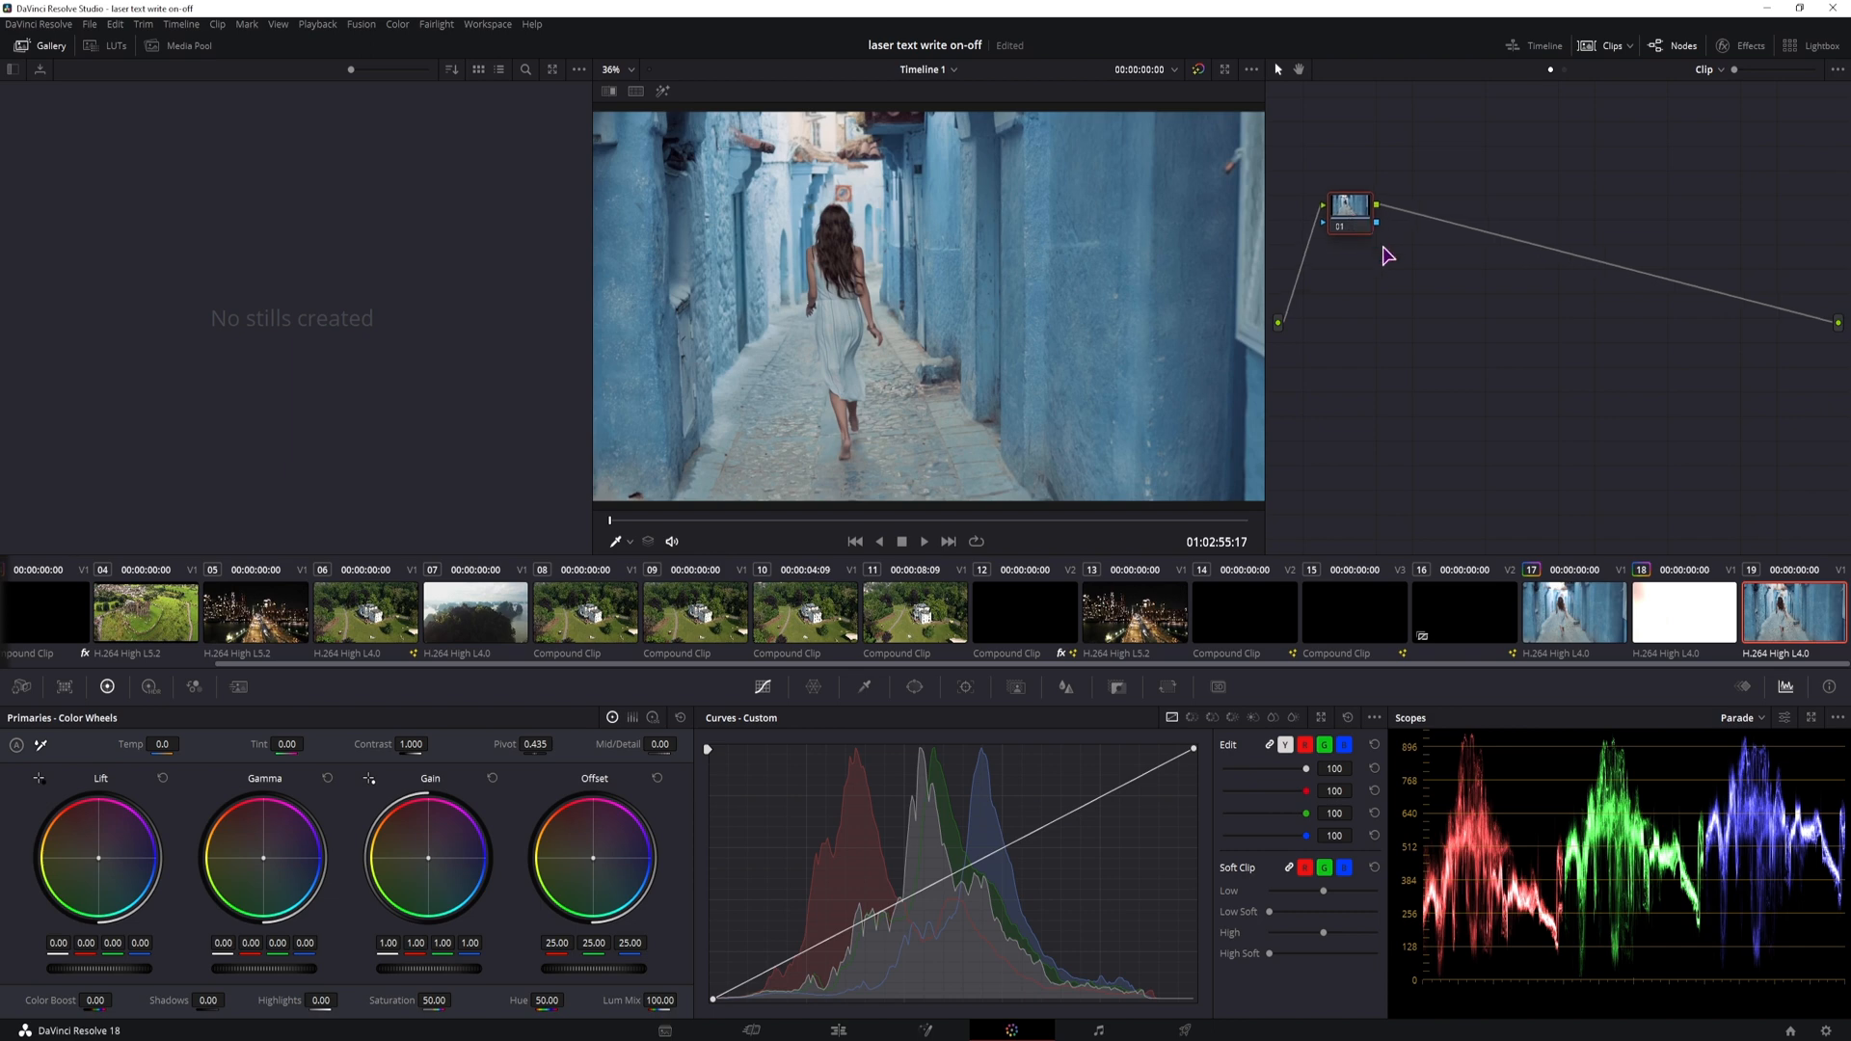
{"action": "key", "text": "alt+s"}
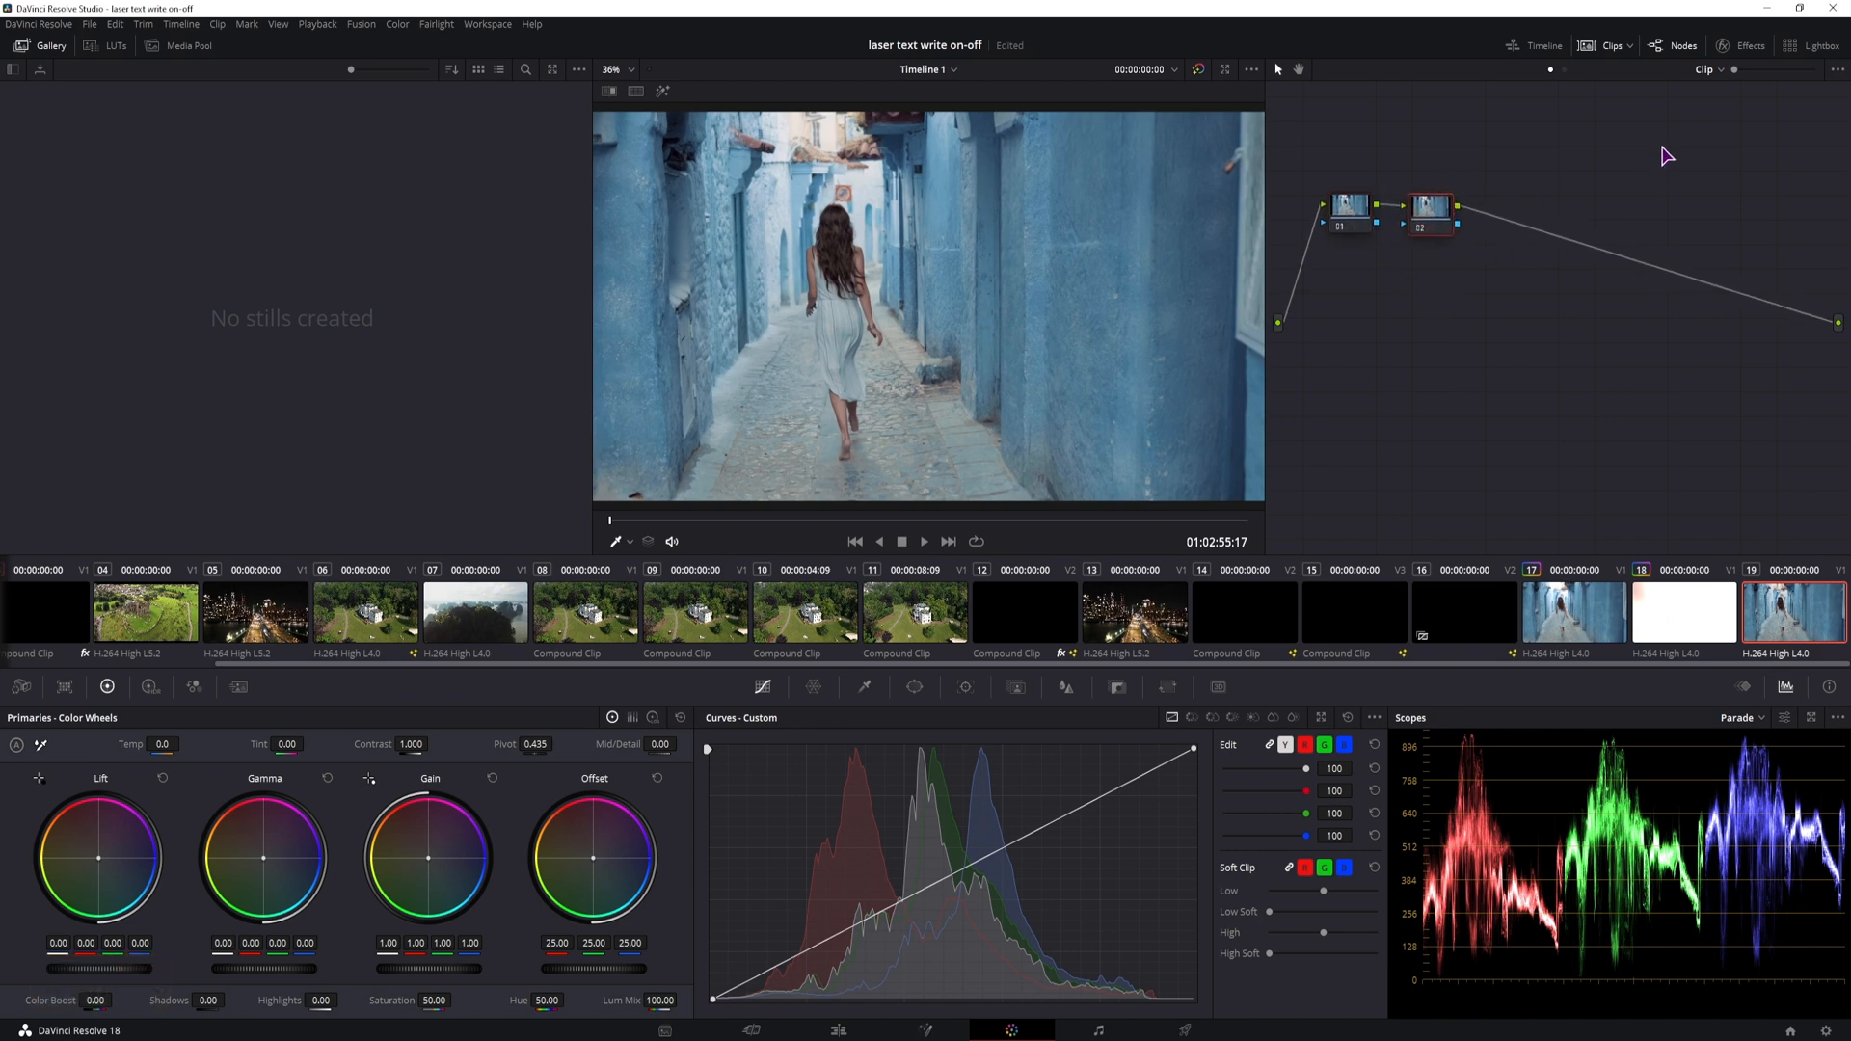
{"action": "left_click", "coordinate": [1749, 44]}
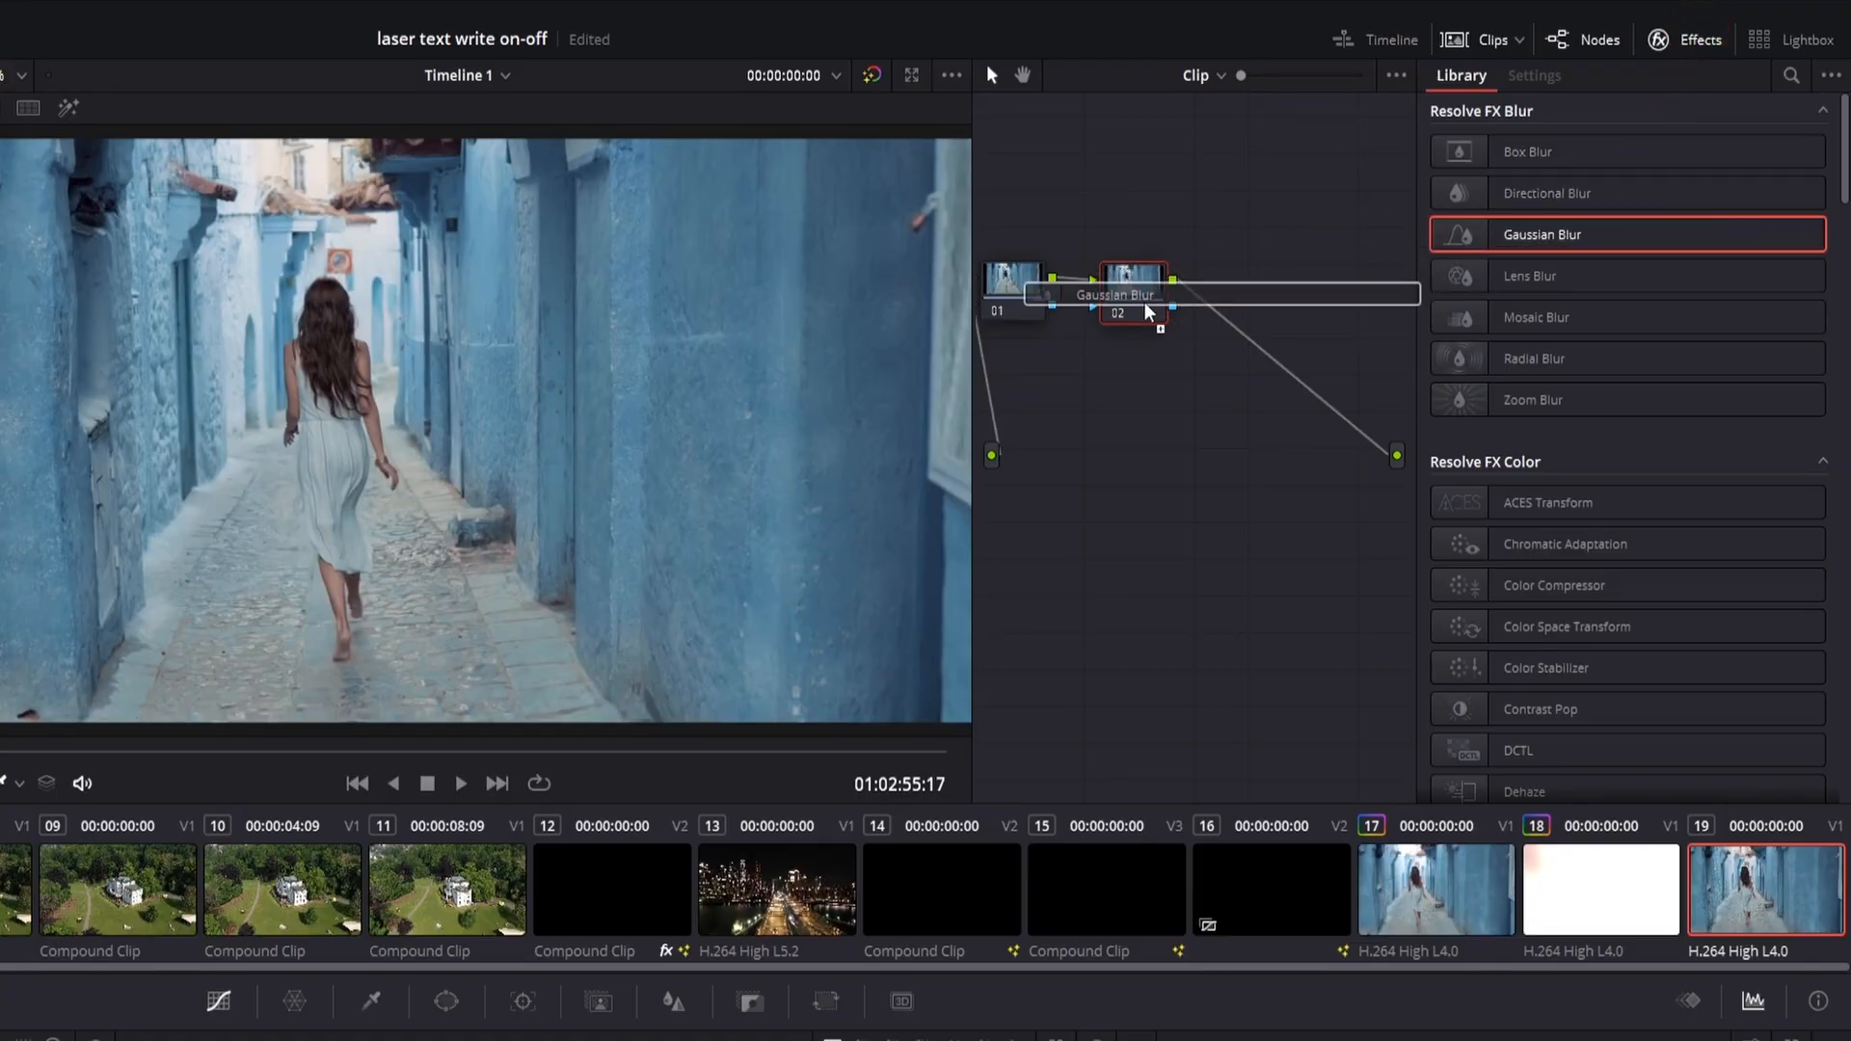
{"action": "left_click", "coordinate": [1532, 75]}
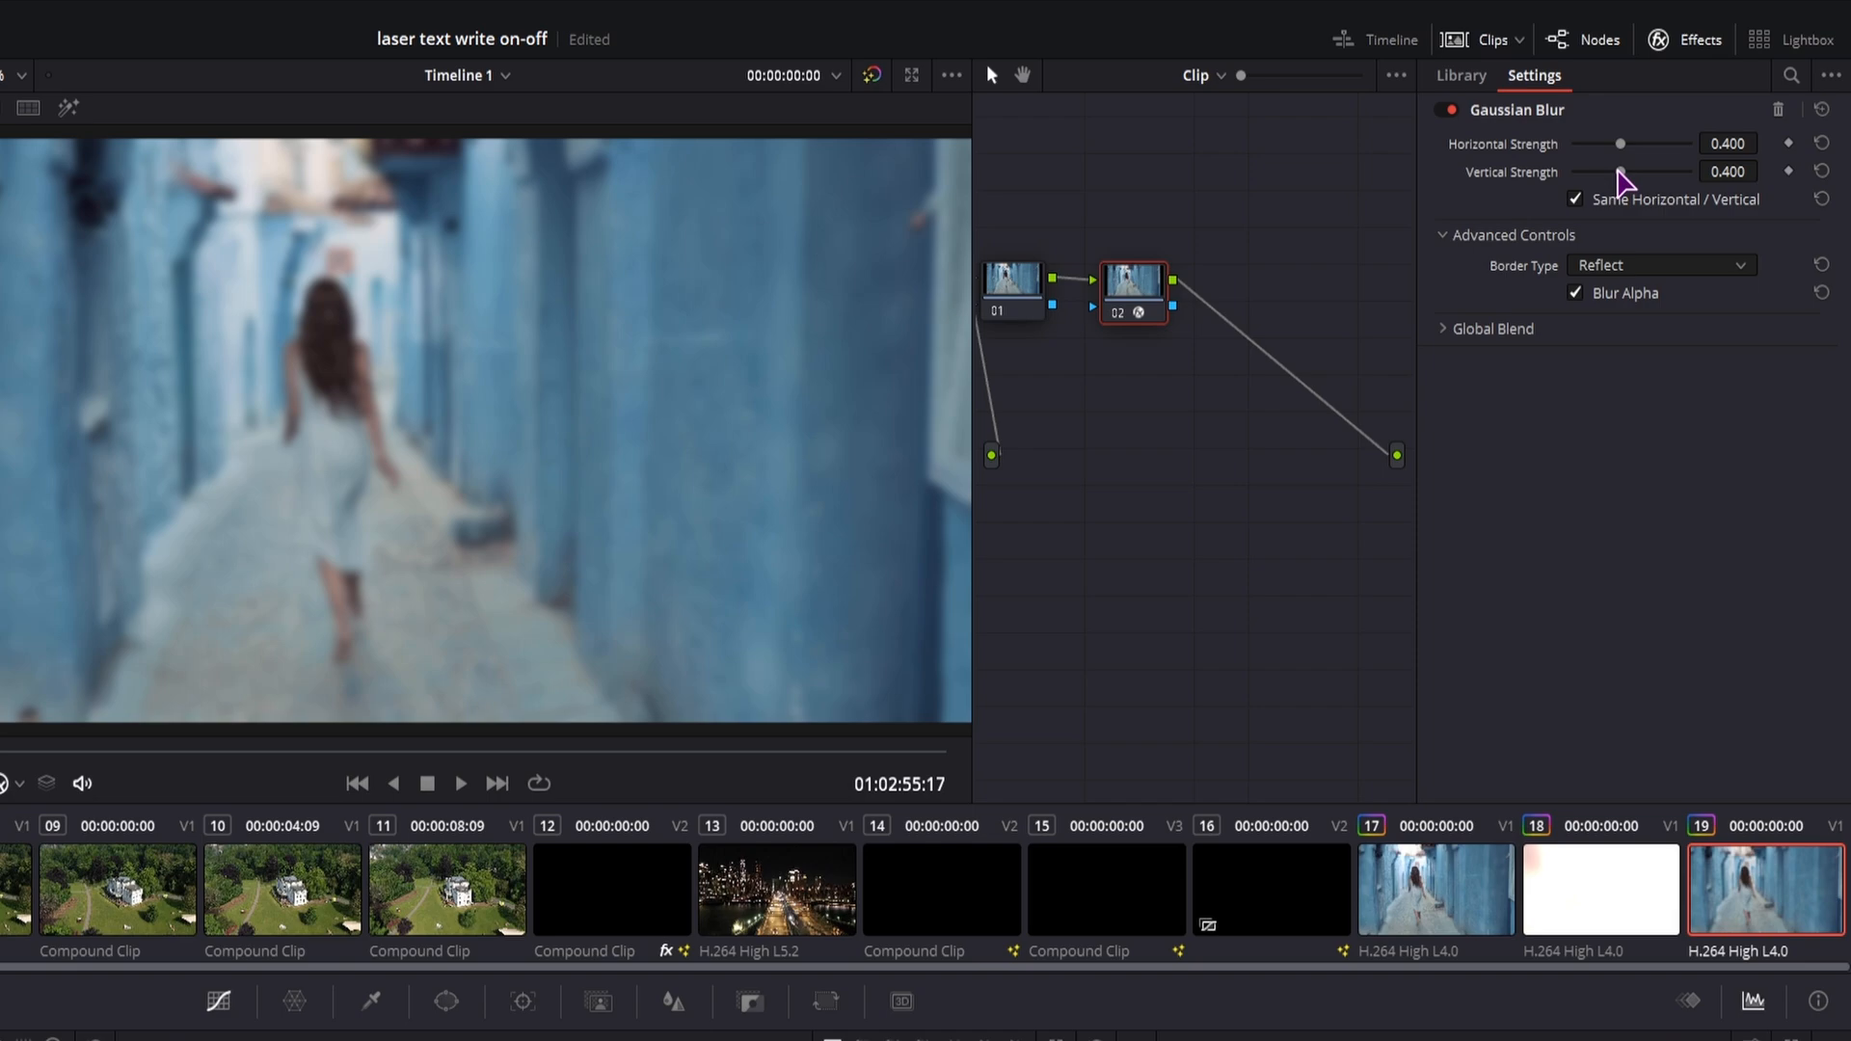
{"action": "left_click_drag", "start_coordinate": [1619, 143], "coordinate": [1590, 143]}
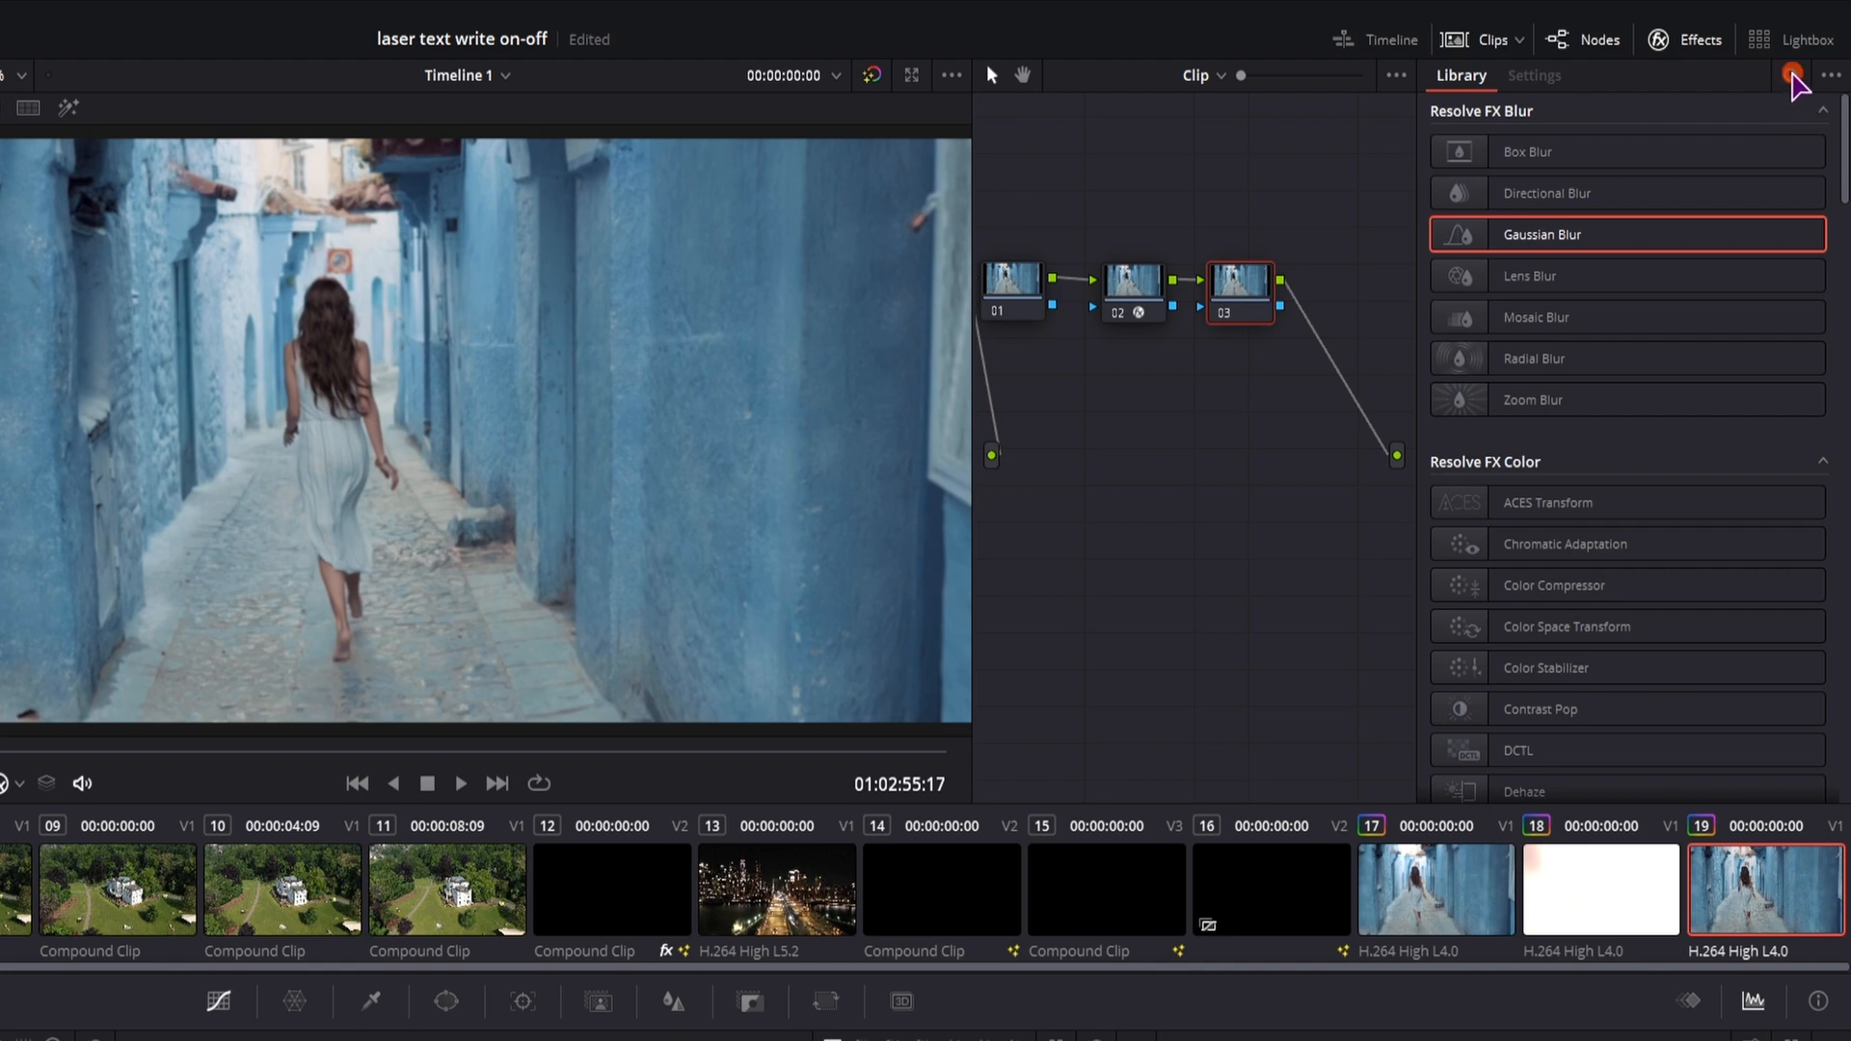
Search 'glow', apply Glow to node 03 and raise its Shine Threshold.
{"action": "type", "text": "glow"}
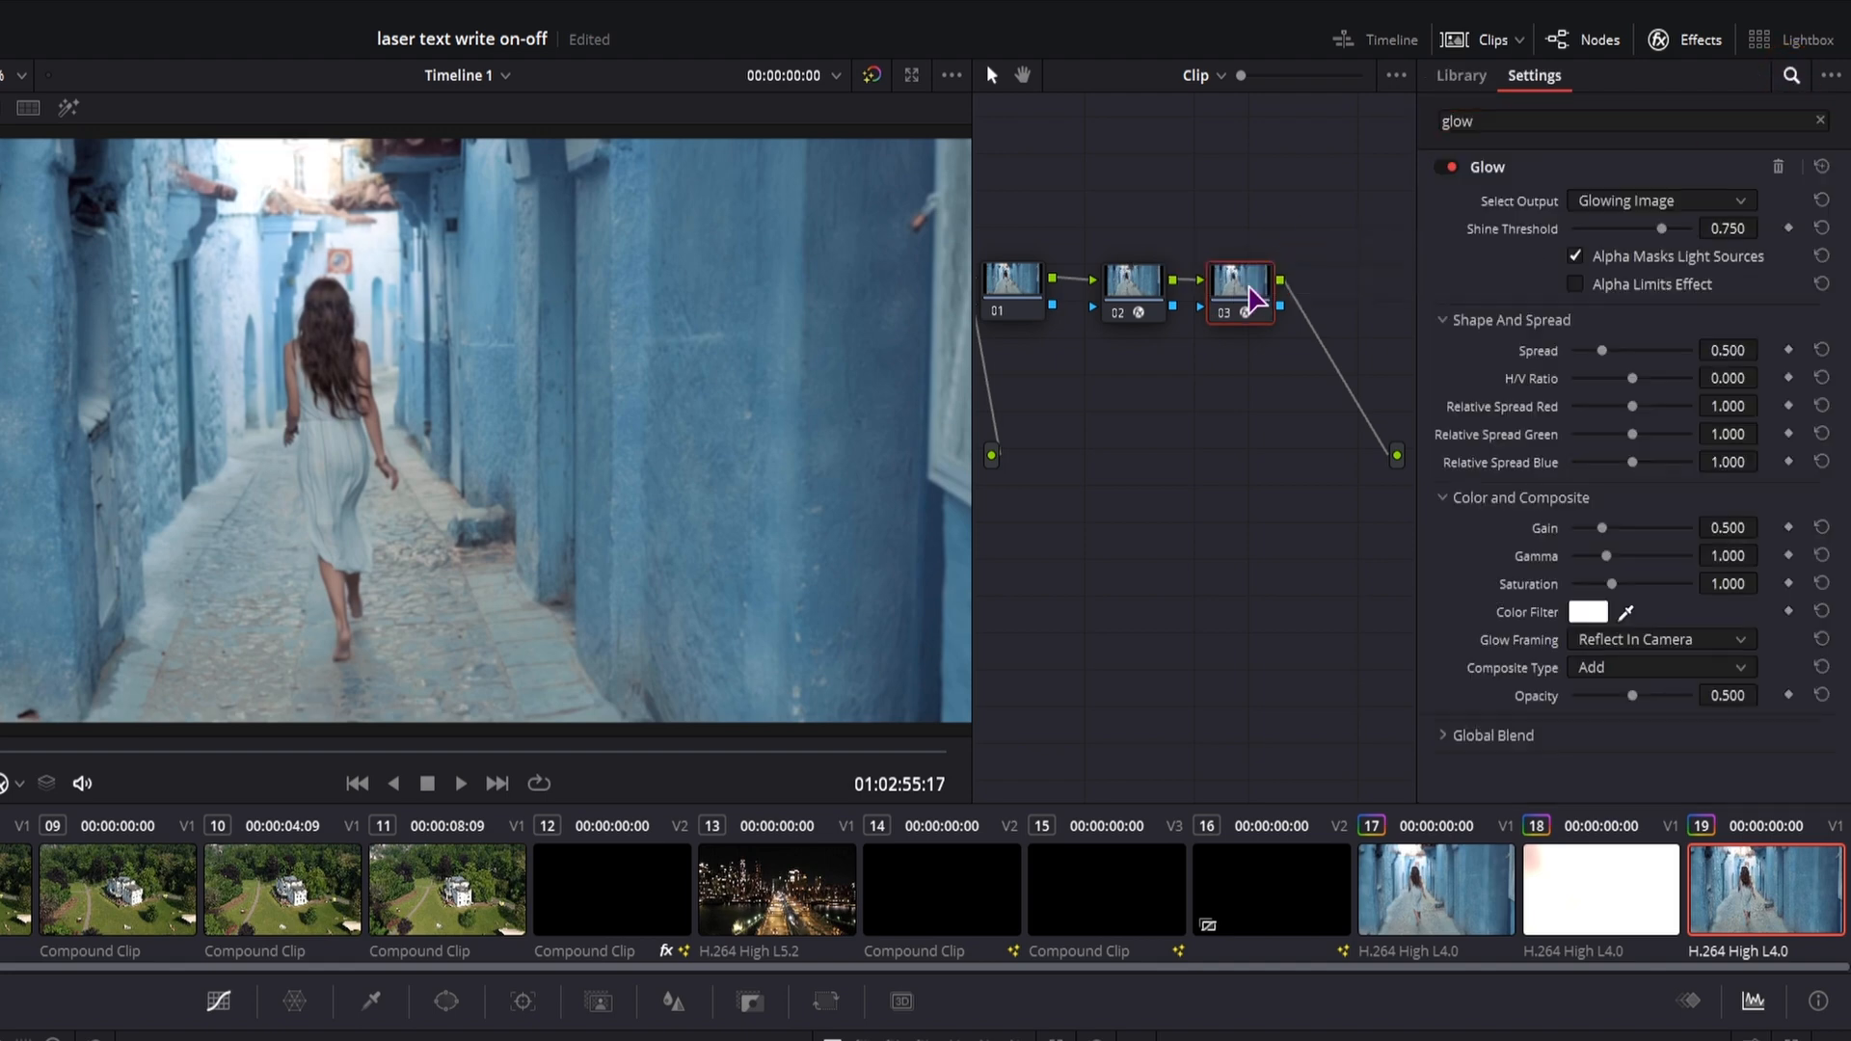
{"action": "left_click_drag", "start_coordinate": [1660, 227], "coordinate": [1681, 228]}
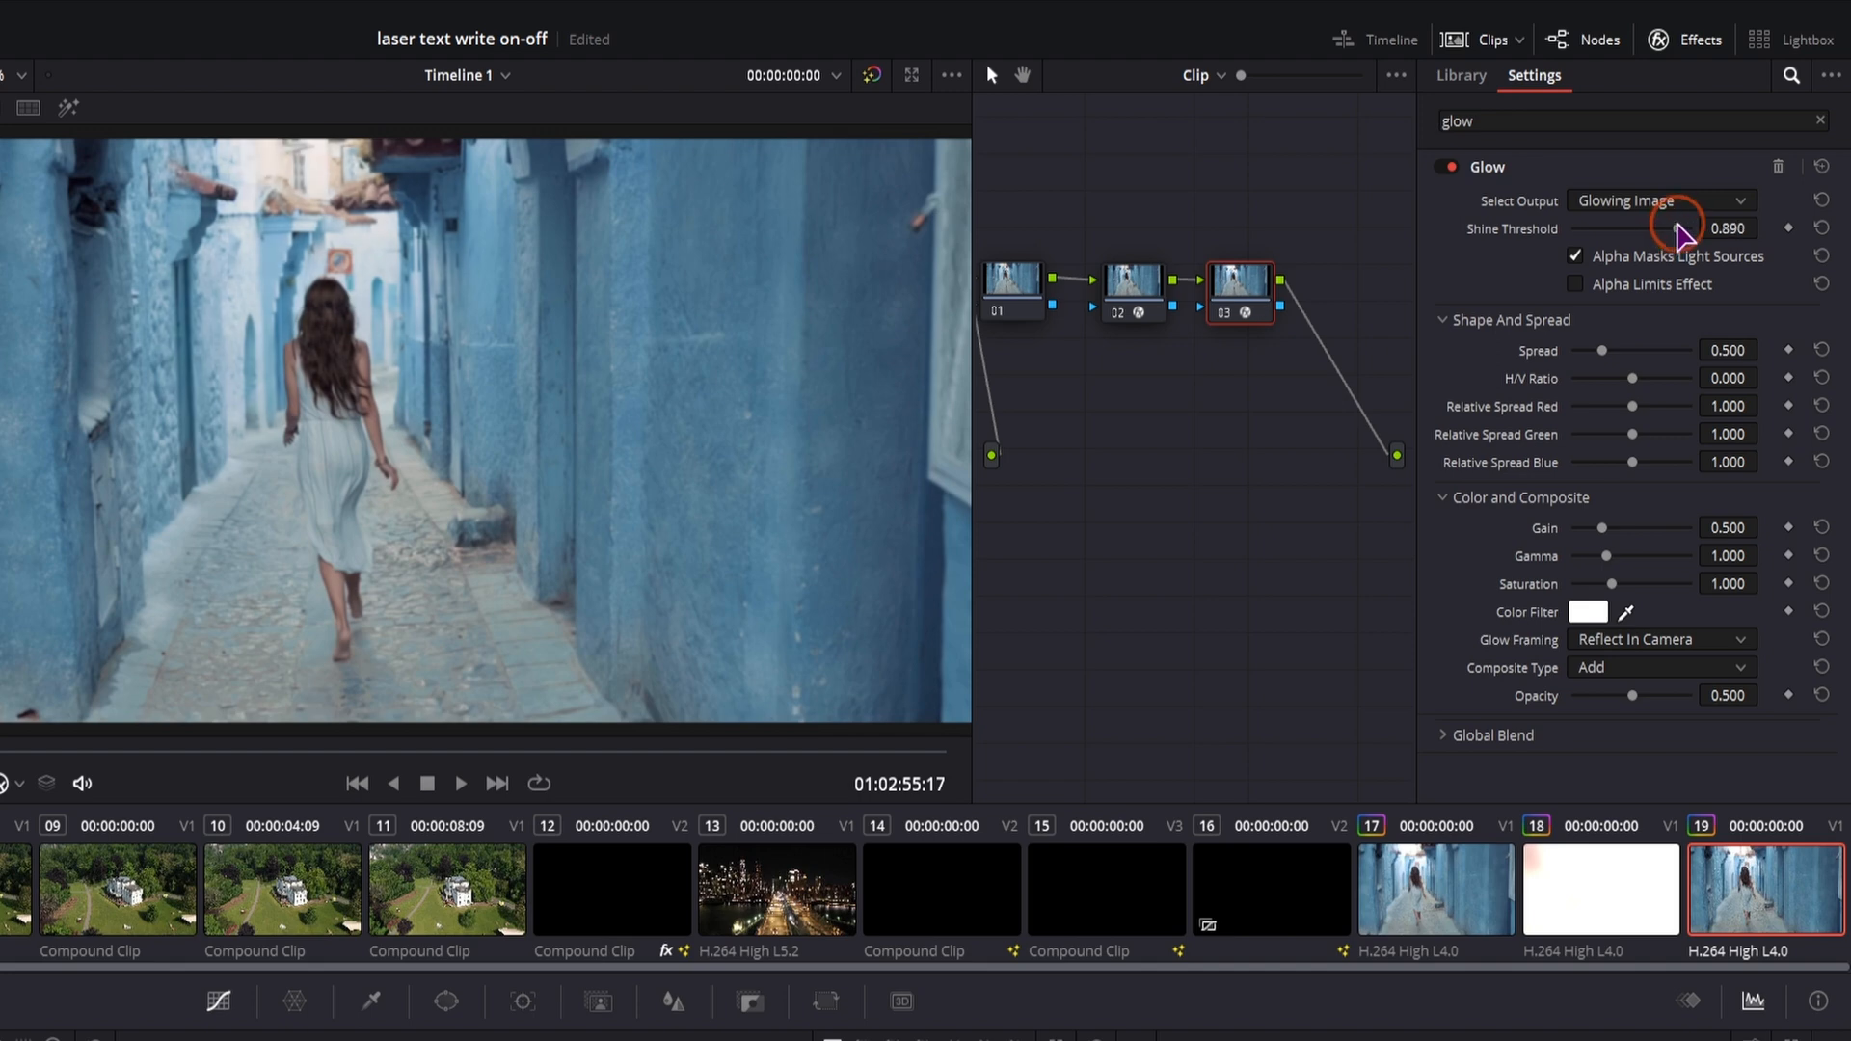
{"action": "left_click_drag", "start_coordinate": [1681, 230], "coordinate": [1651, 230]}
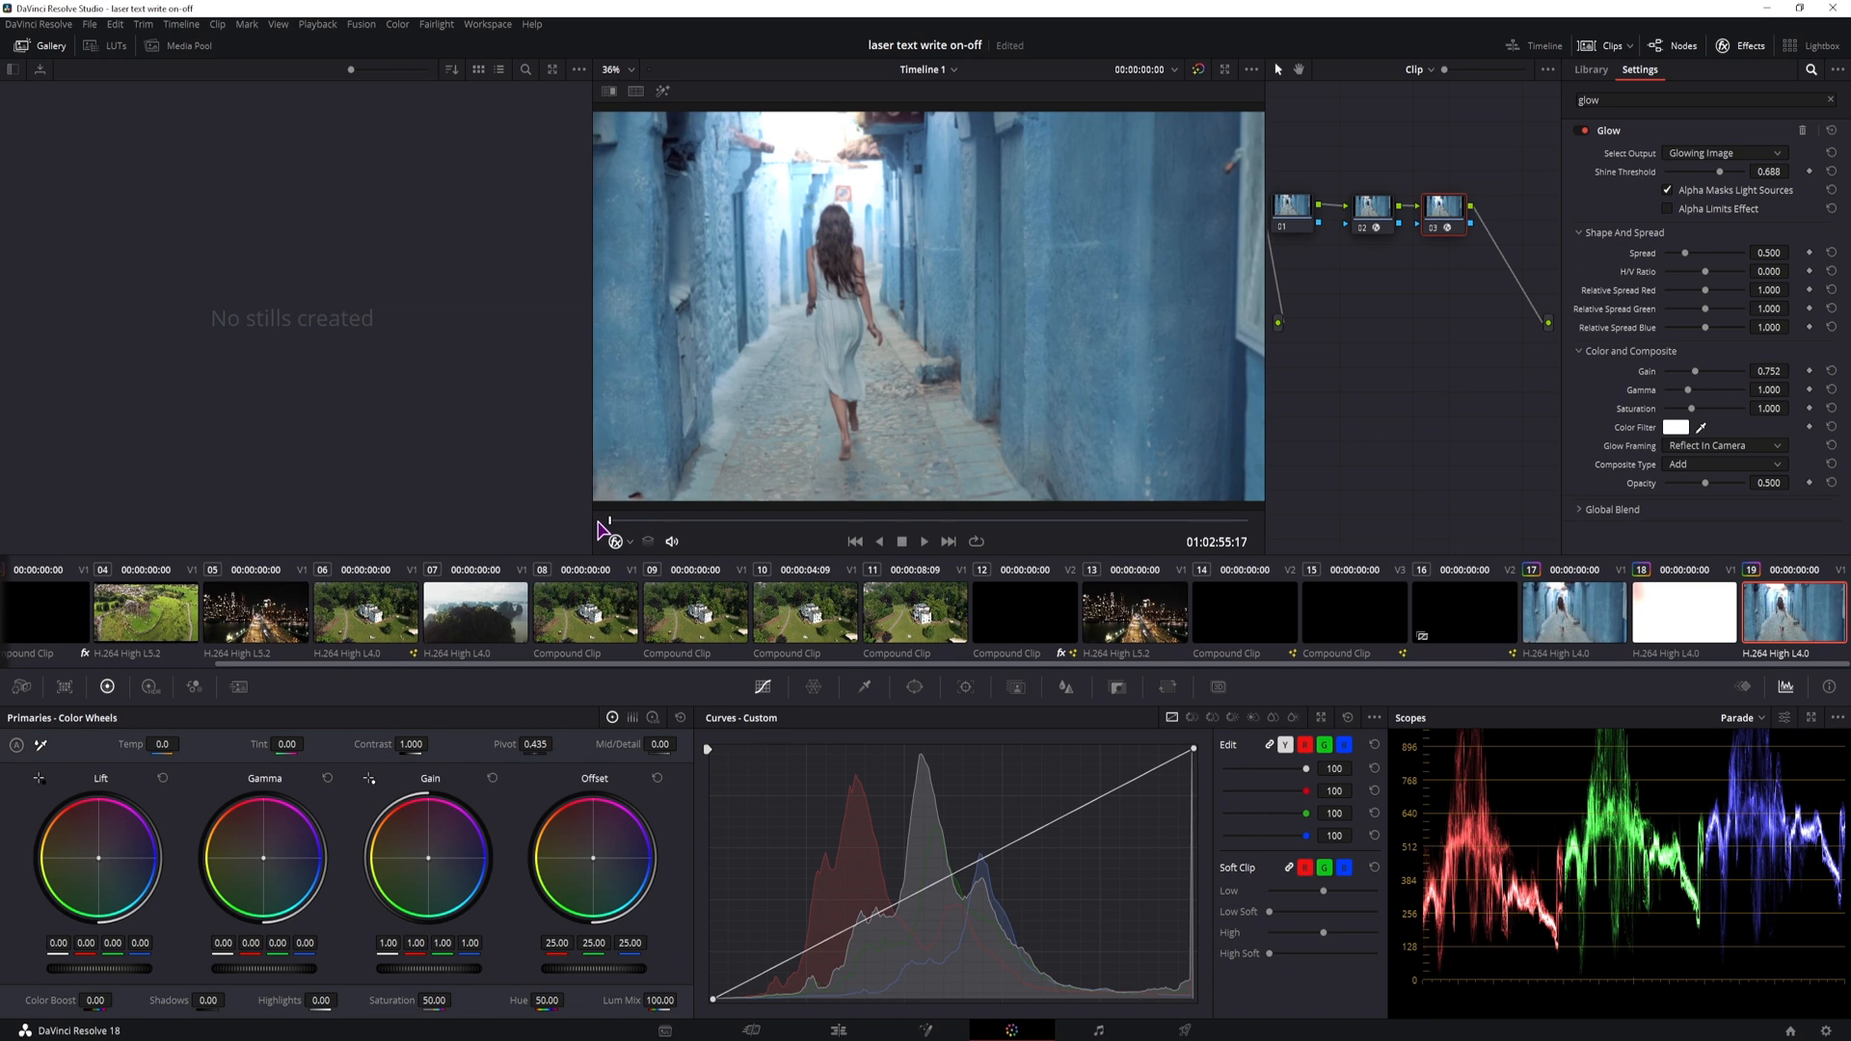
{"action": "mouse_move", "coordinate": [658, 517]}
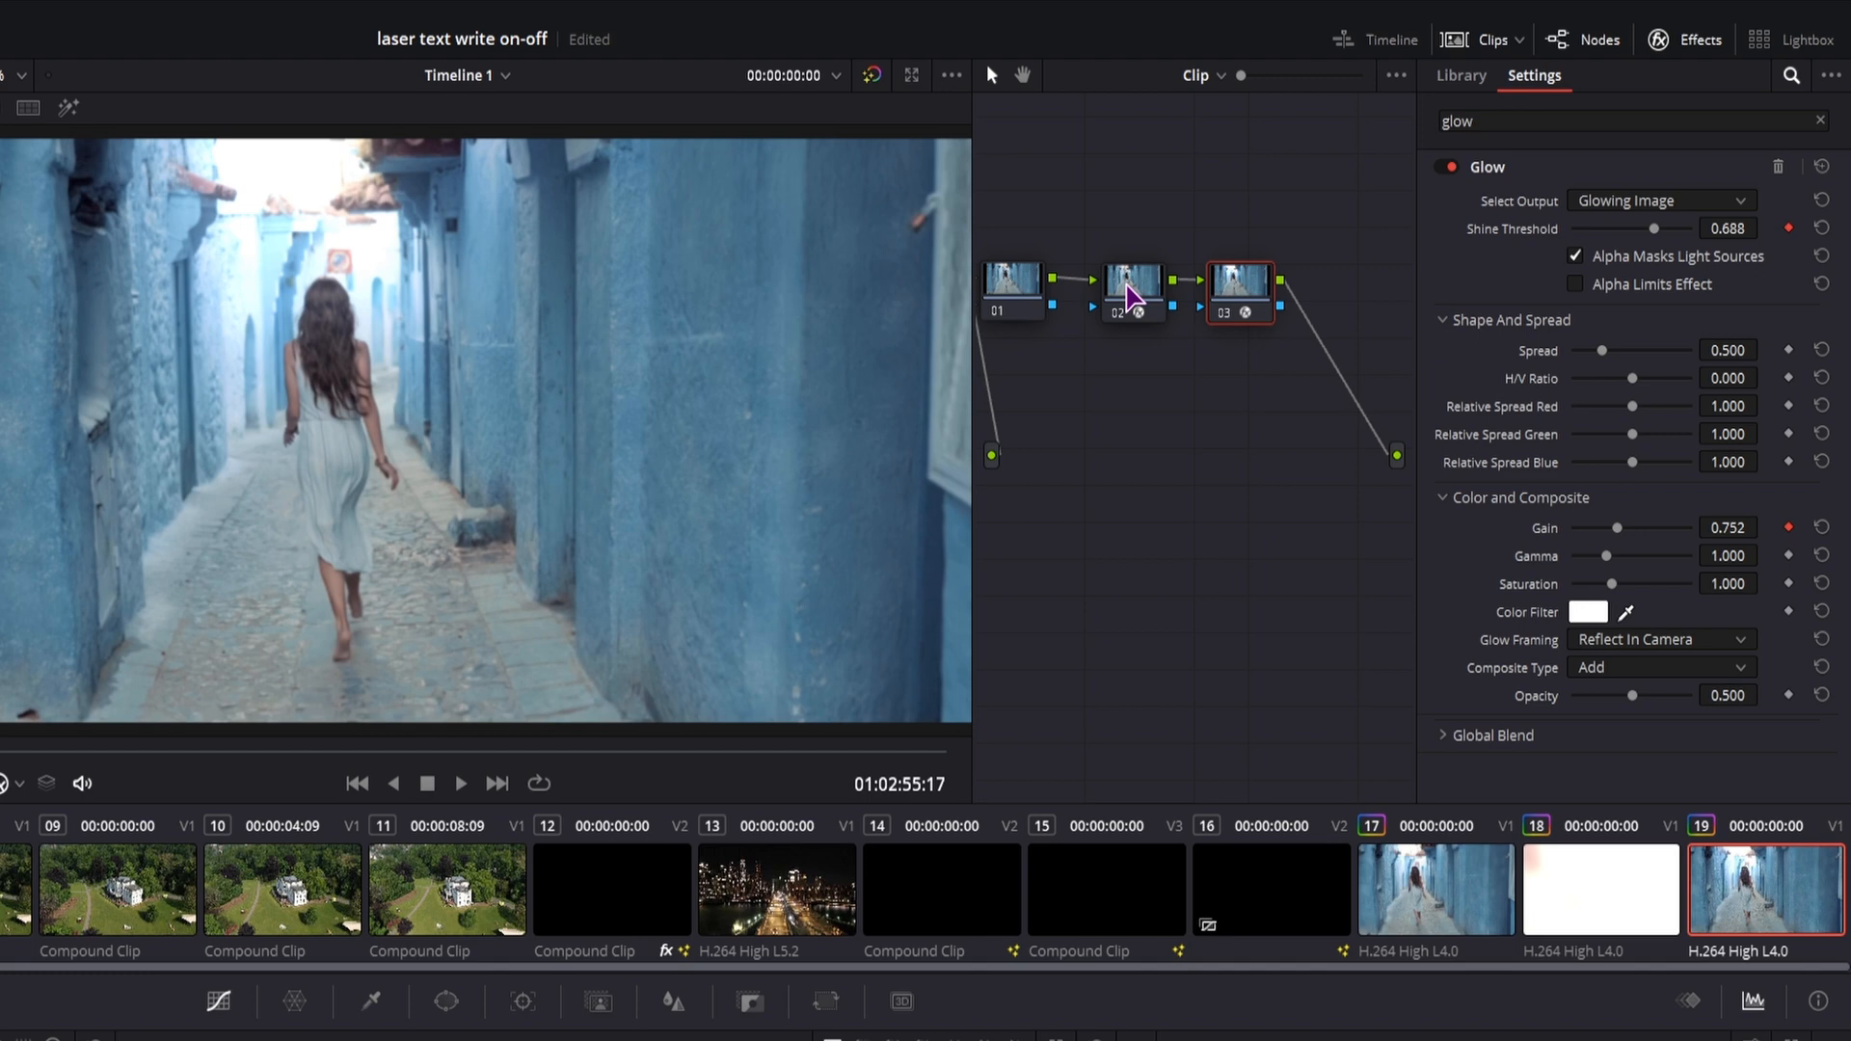
Keyframe node 02 blur strength to rise to 0.762 later, then adjust the glow shine threshold there.
{"action": "left_click", "coordinate": [1132, 293]}
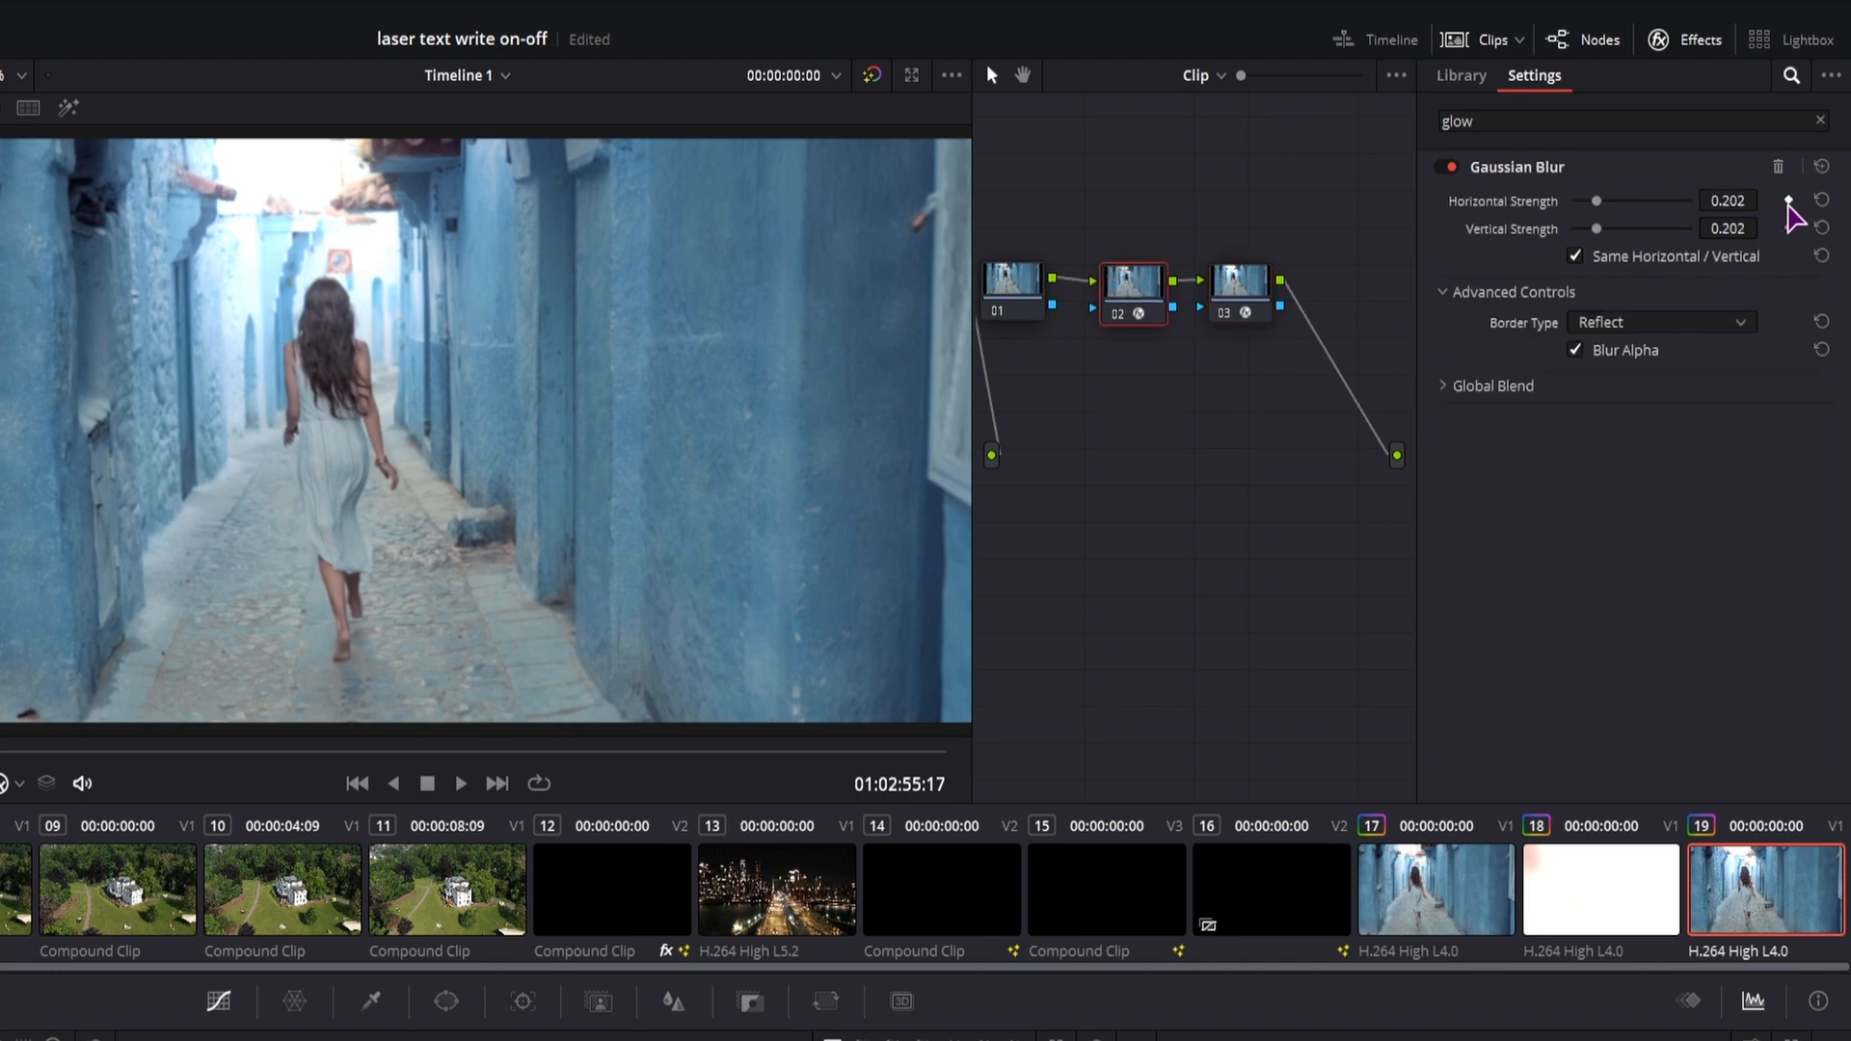
{"action": "left_click", "coordinate": [1791, 199]}
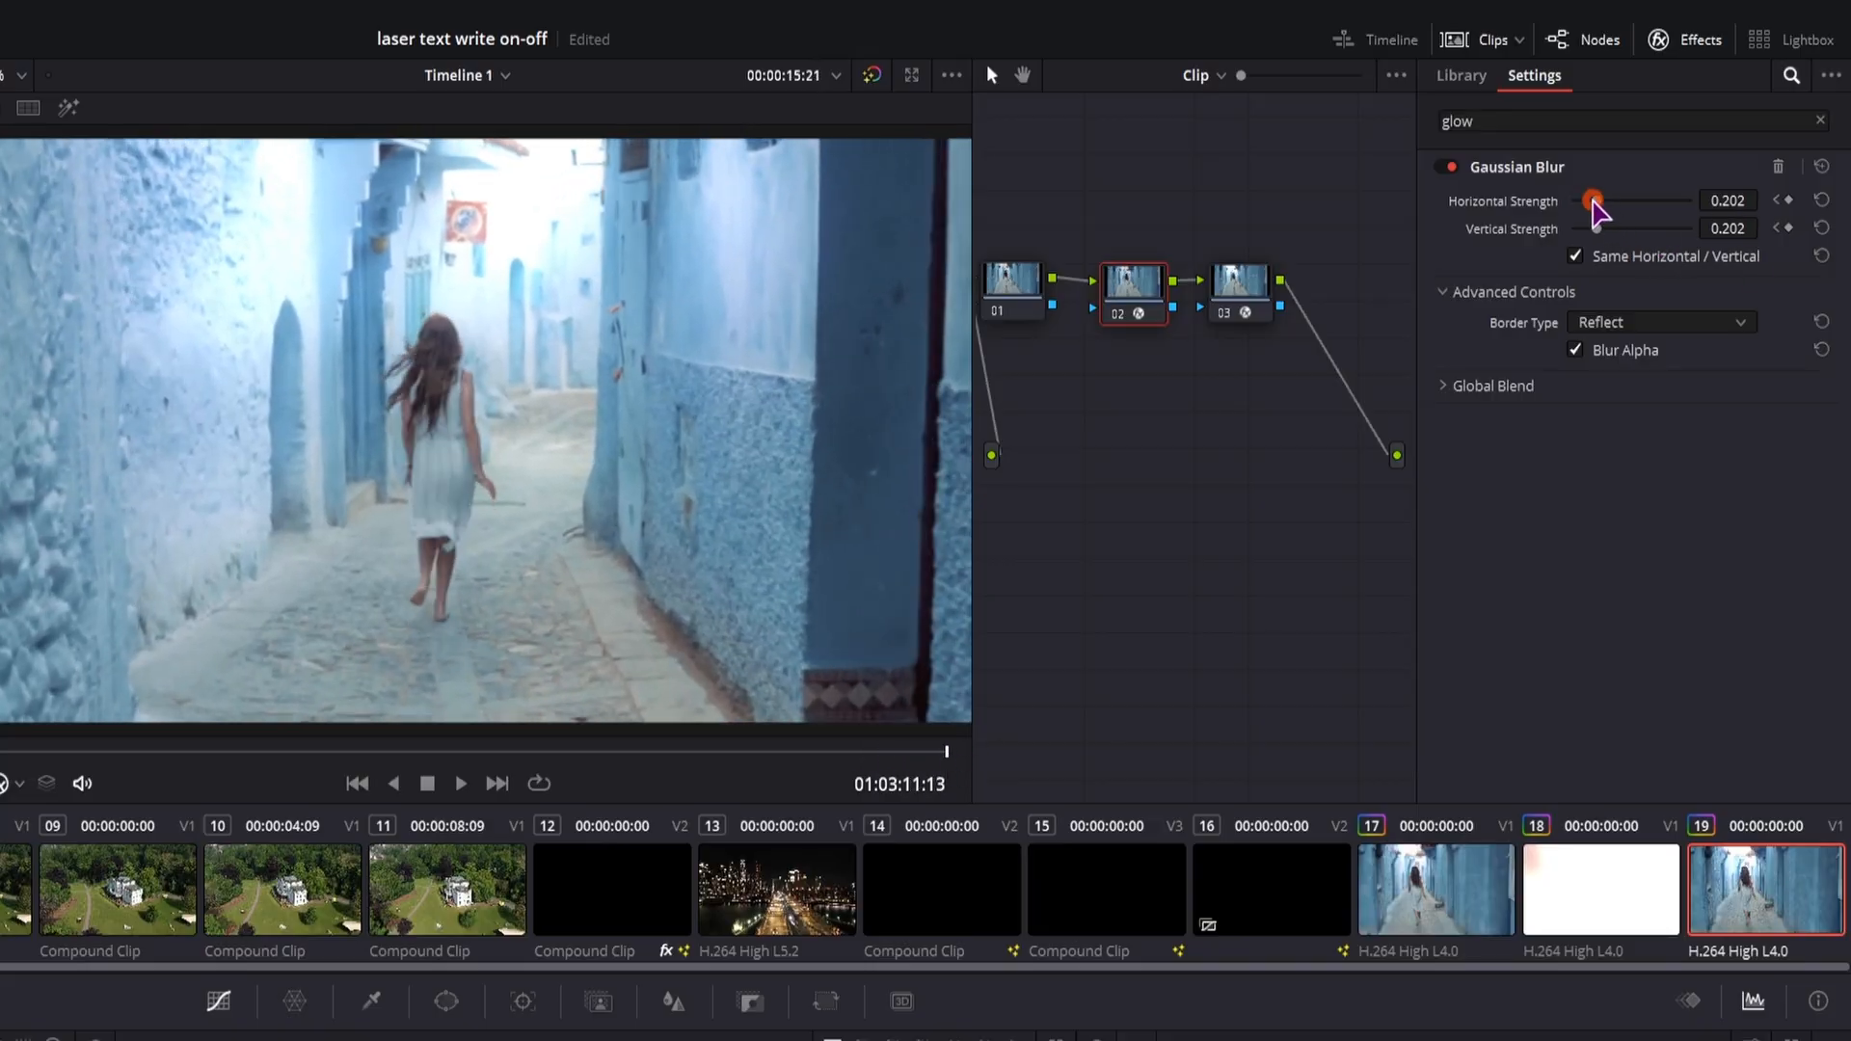
{"action": "left_click_drag", "start_coordinate": [1595, 200], "coordinate": [1662, 200]}
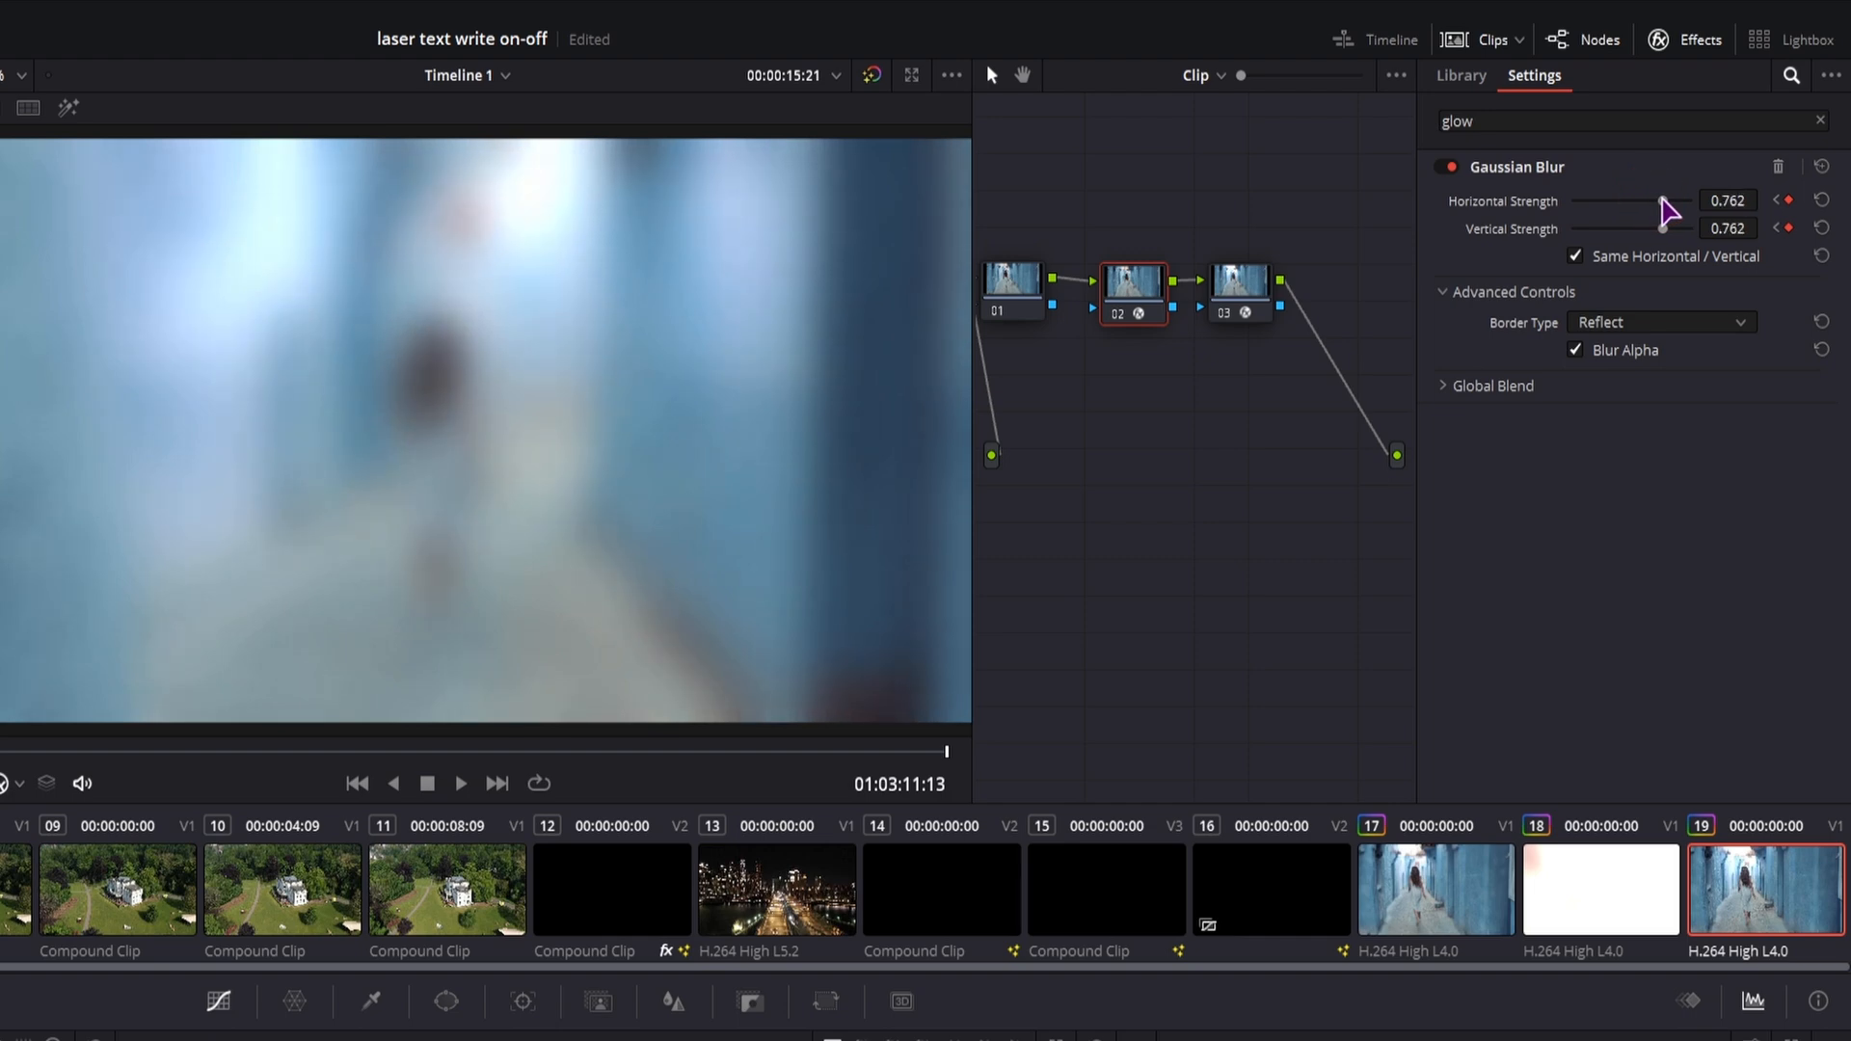
{"action": "left_click", "coordinate": [1237, 291]}
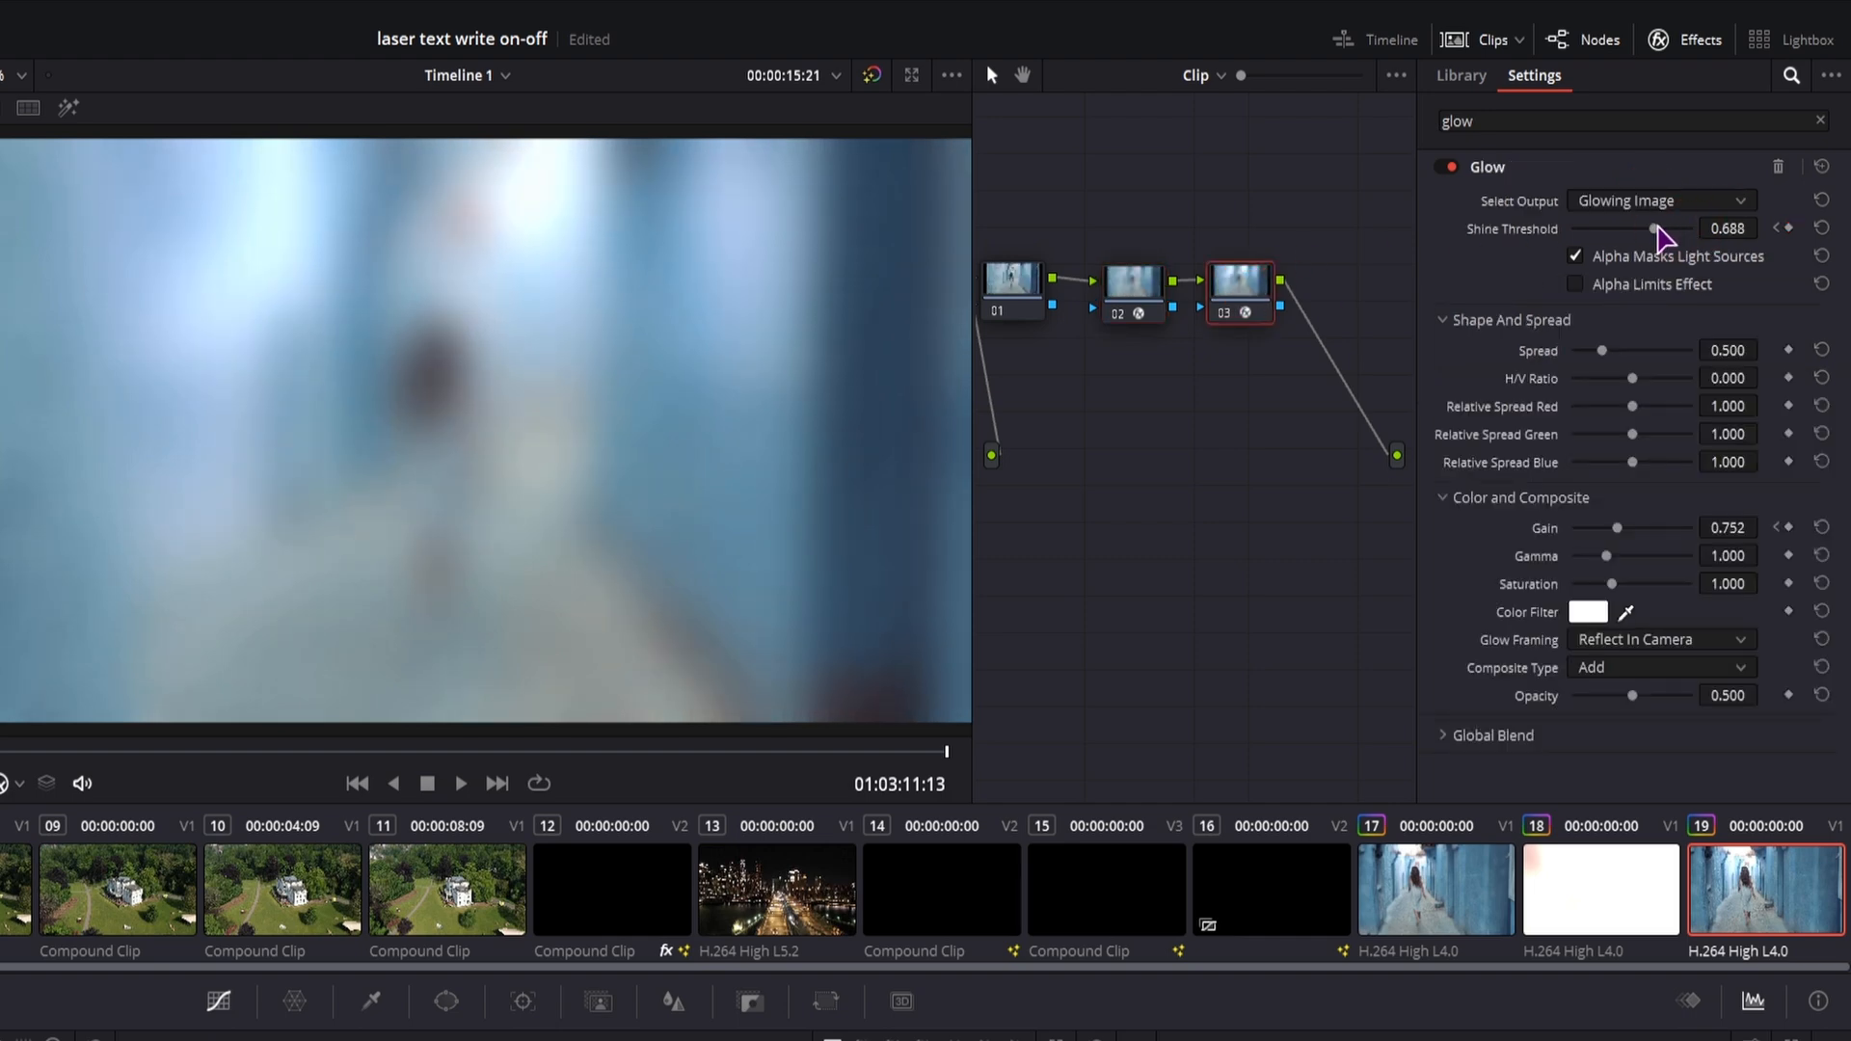
{"action": "left_click_drag", "start_coordinate": [1651, 229], "coordinate": [1573, 229]}
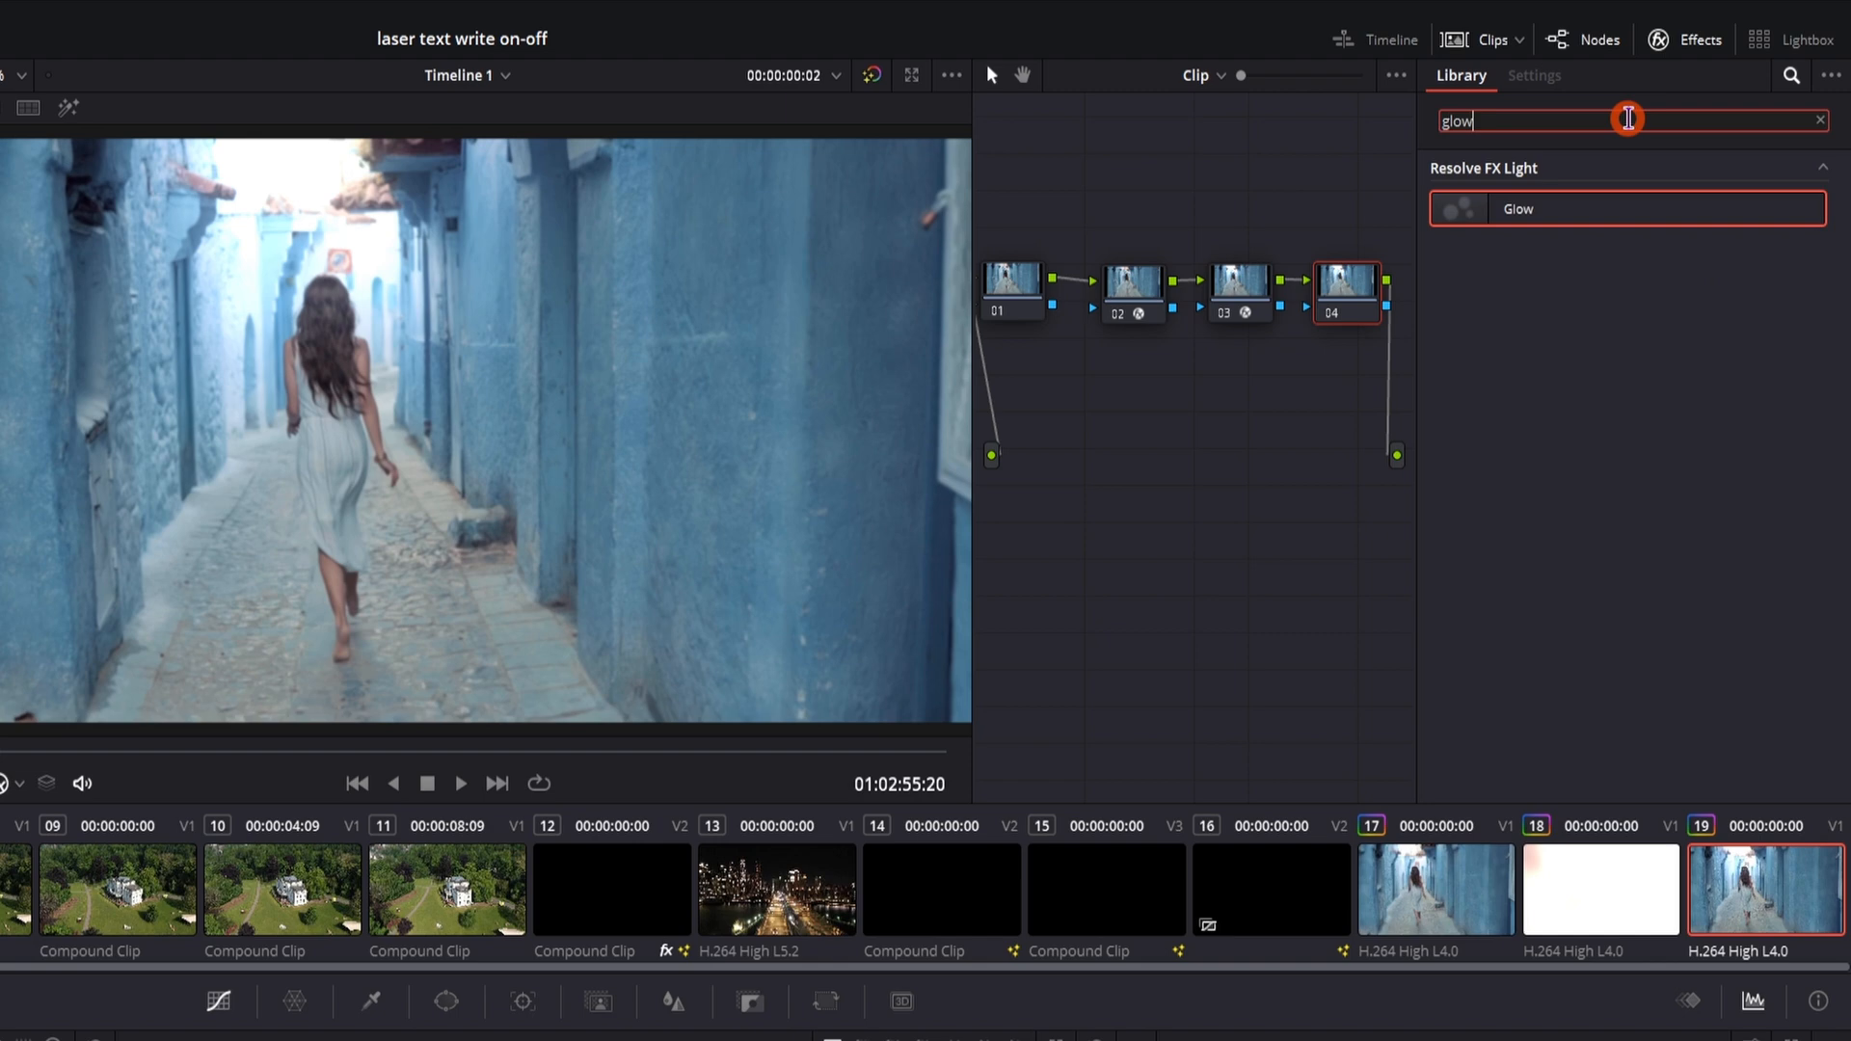
Search 'fil', apply Film Grain to node 04 and lower its opacity to 0.780.
{"action": "type", "text": "fil"}
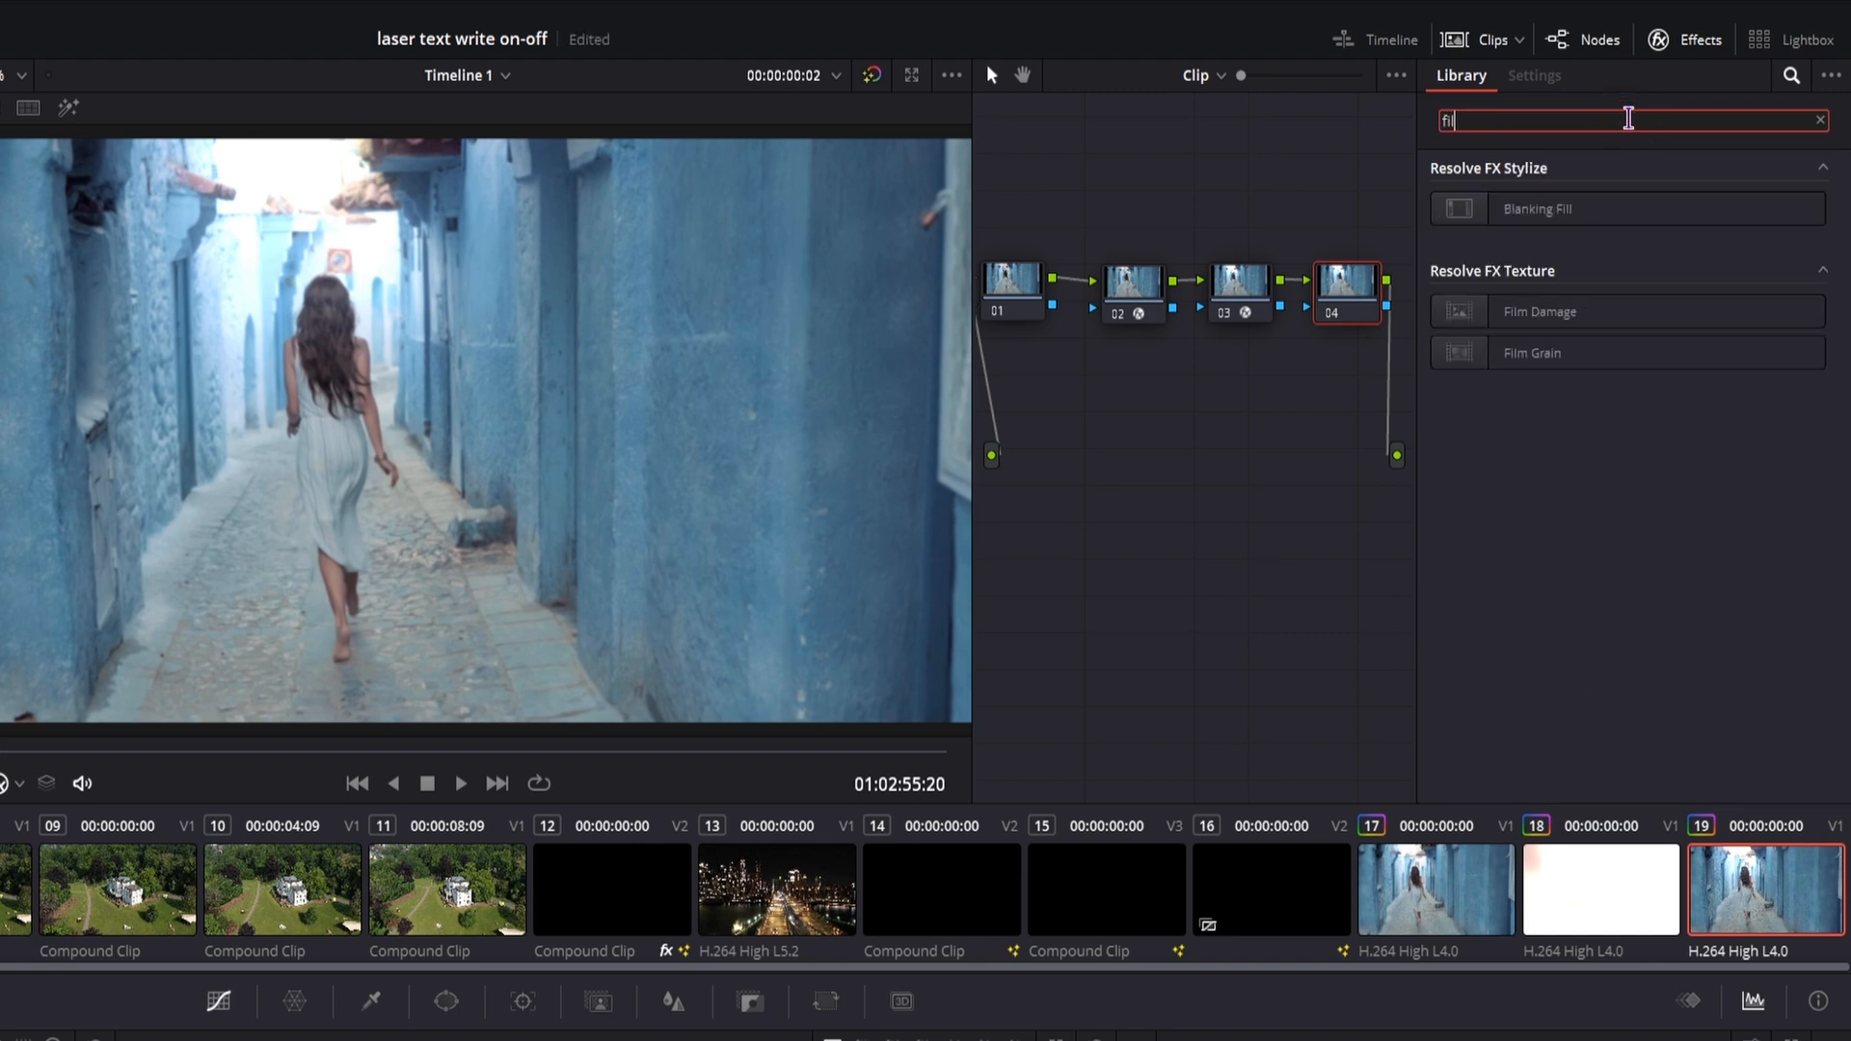
{"action": "left_click", "coordinate": [1533, 75]}
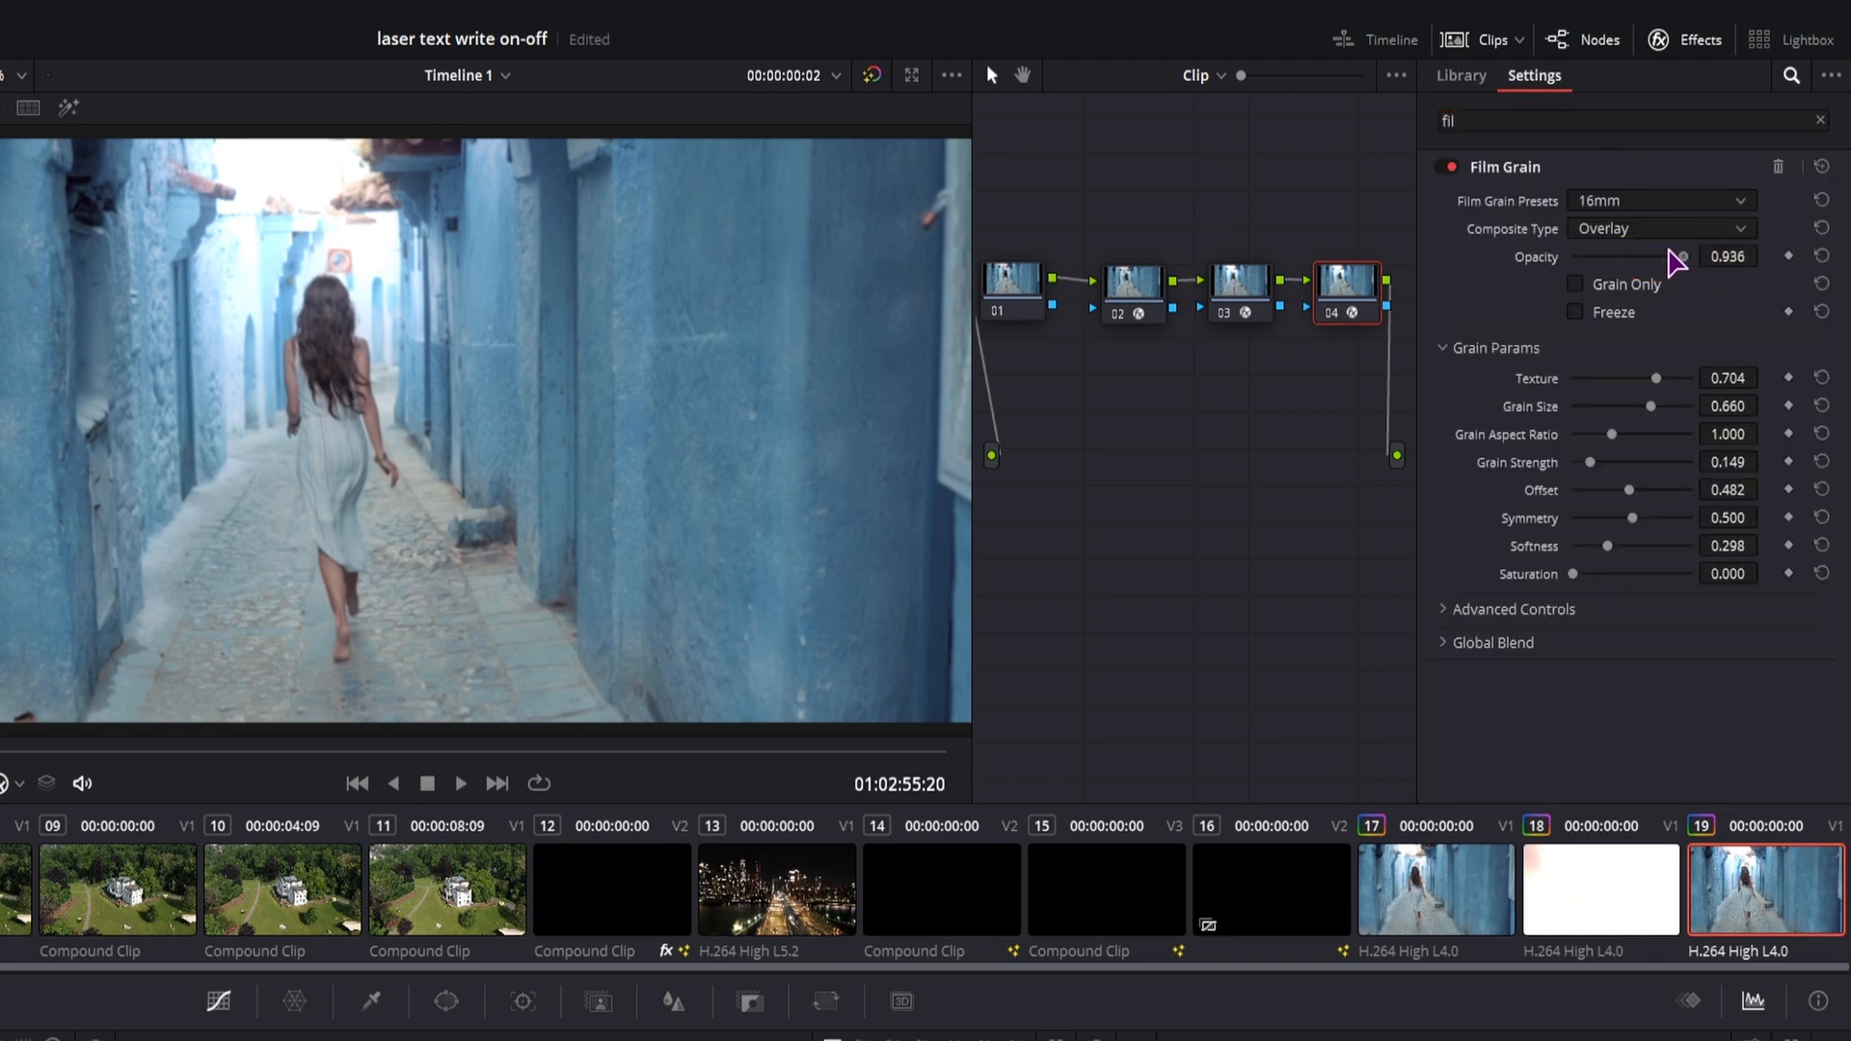
{"action": "left_click_drag", "start_coordinate": [1685, 257], "coordinate": [1664, 256]}
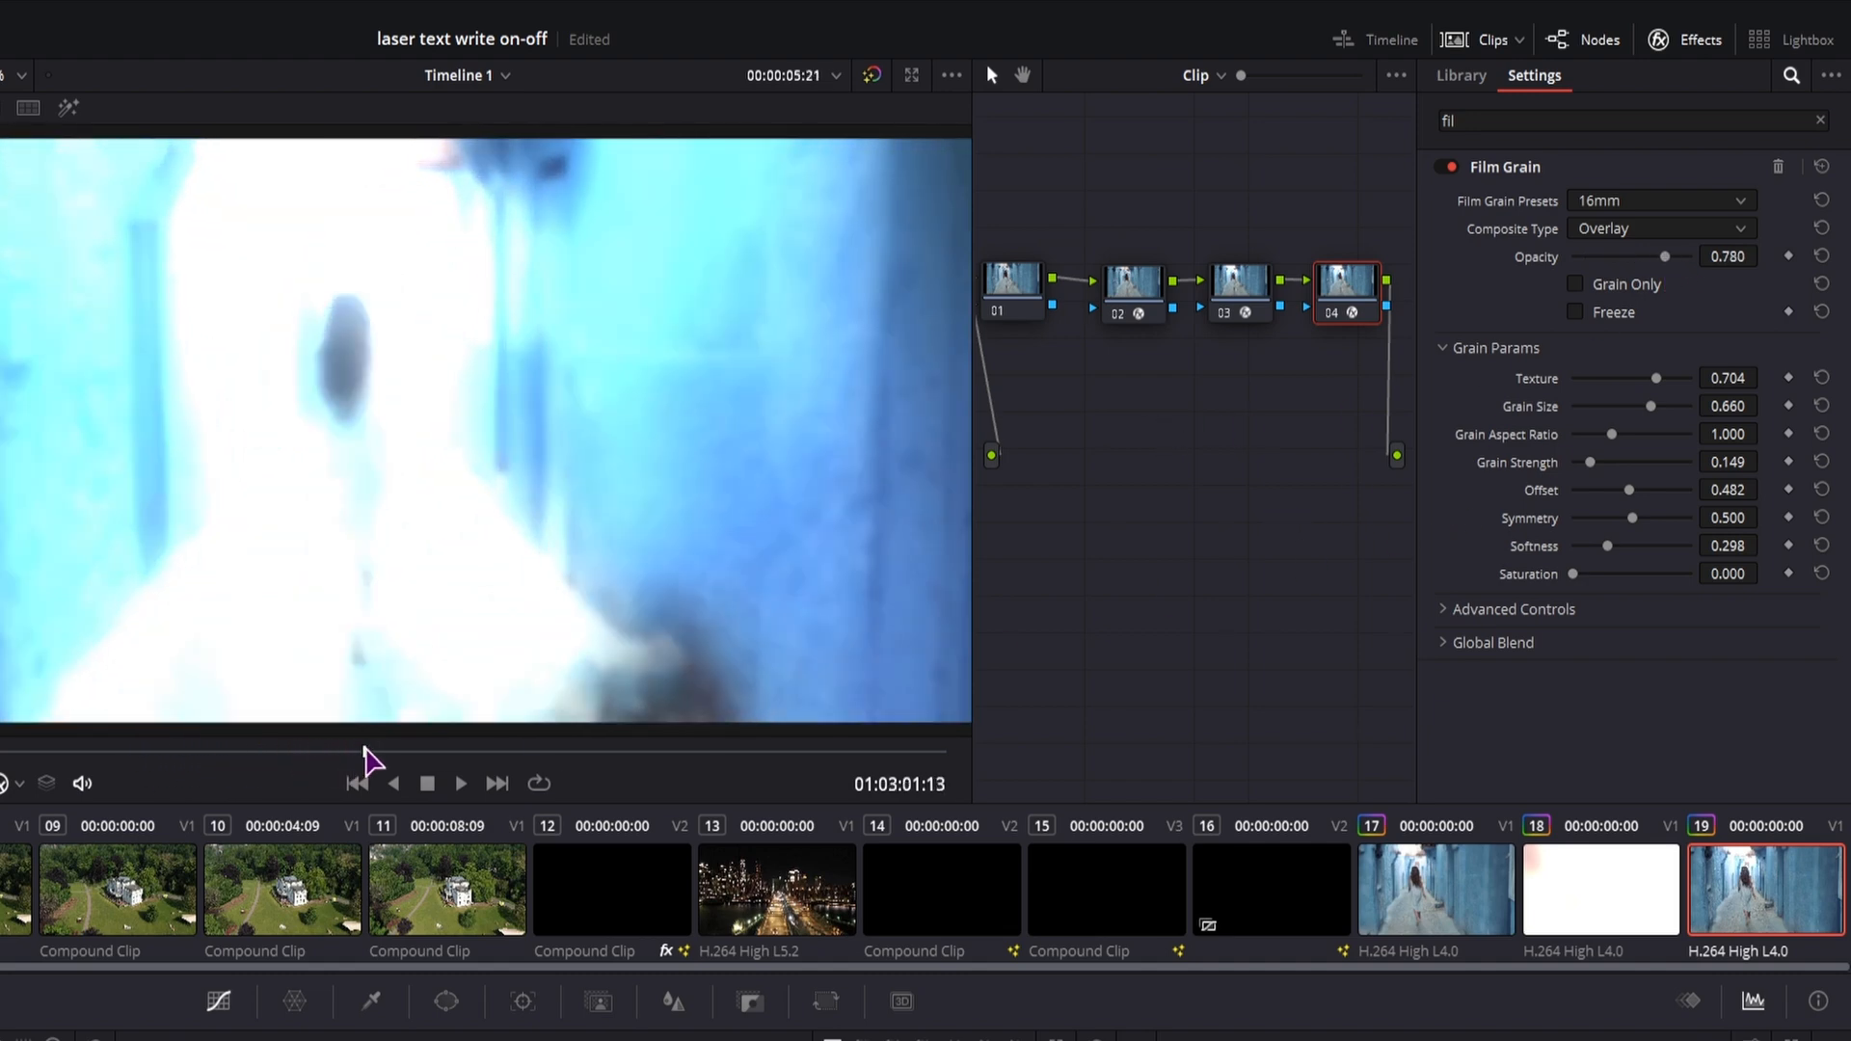
{"action": "left_click", "coordinate": [1008, 289]}
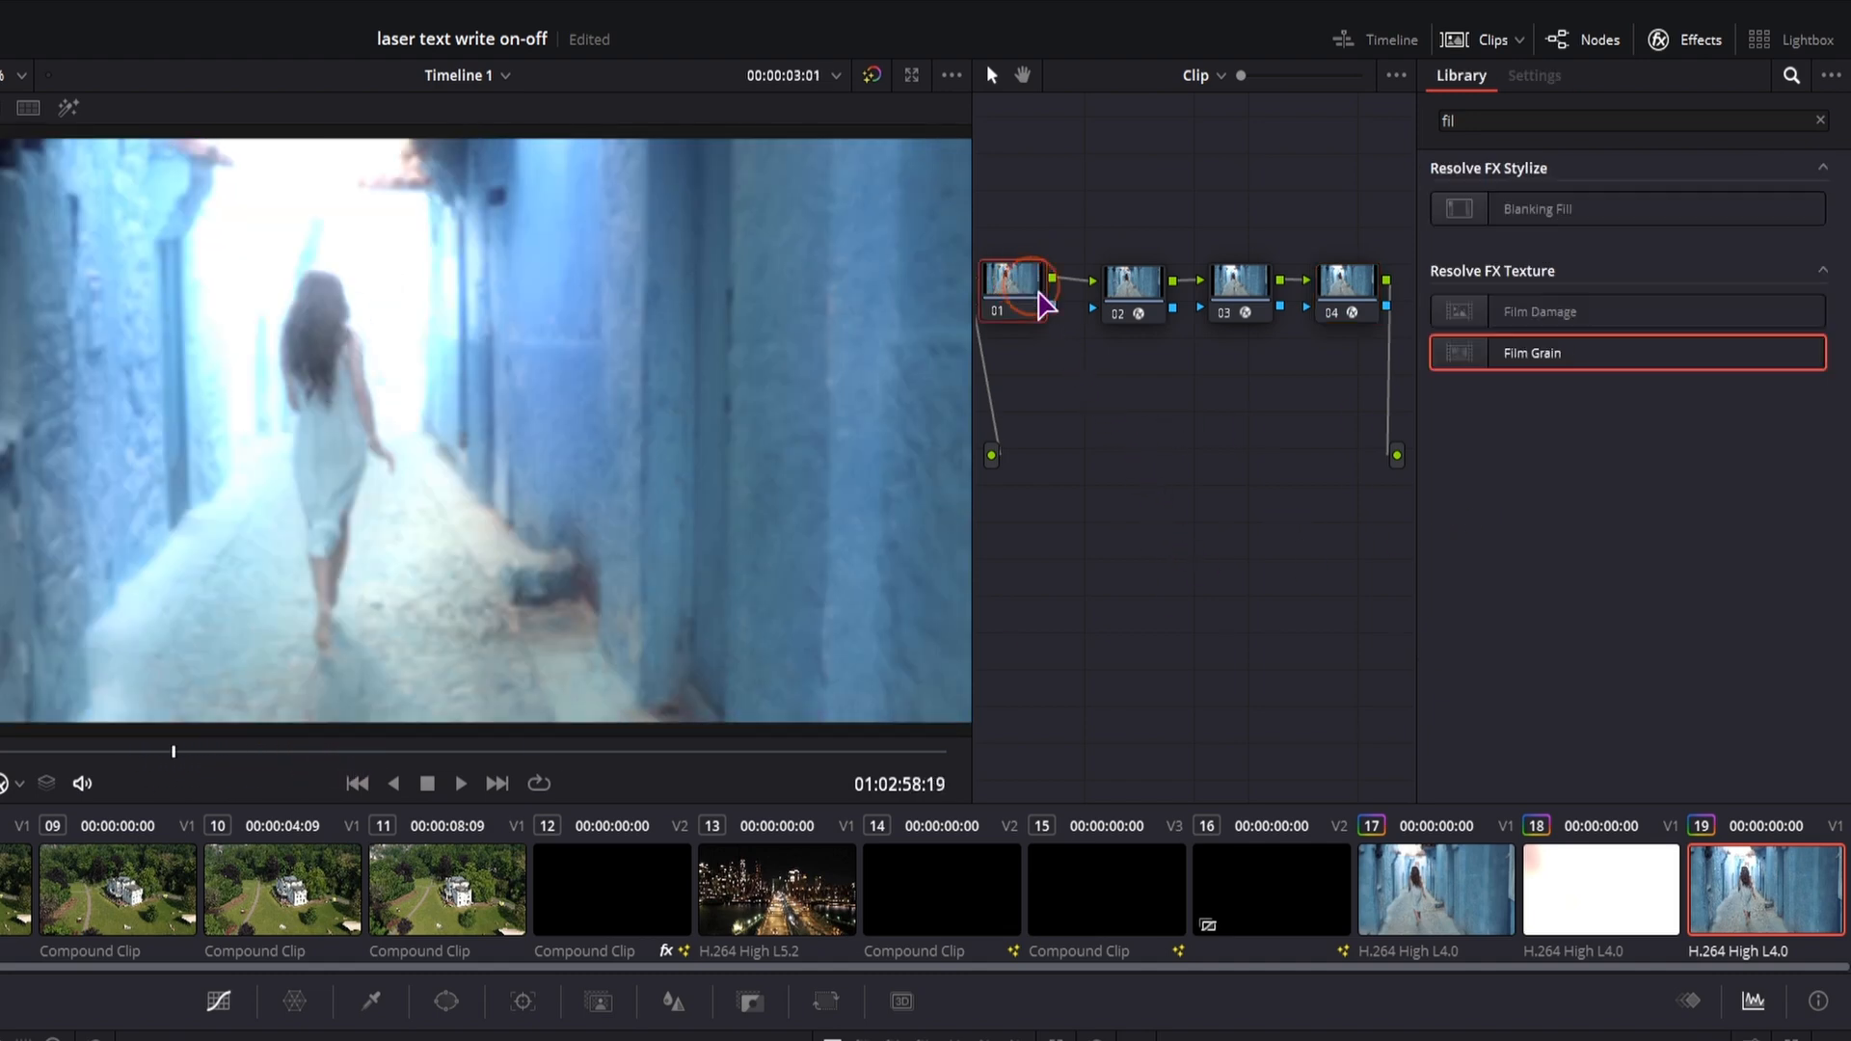
Search 'vi', apply Vignette to node 01, adjust its size and widen its anamorphism.
{"action": "type", "text": "vi"}
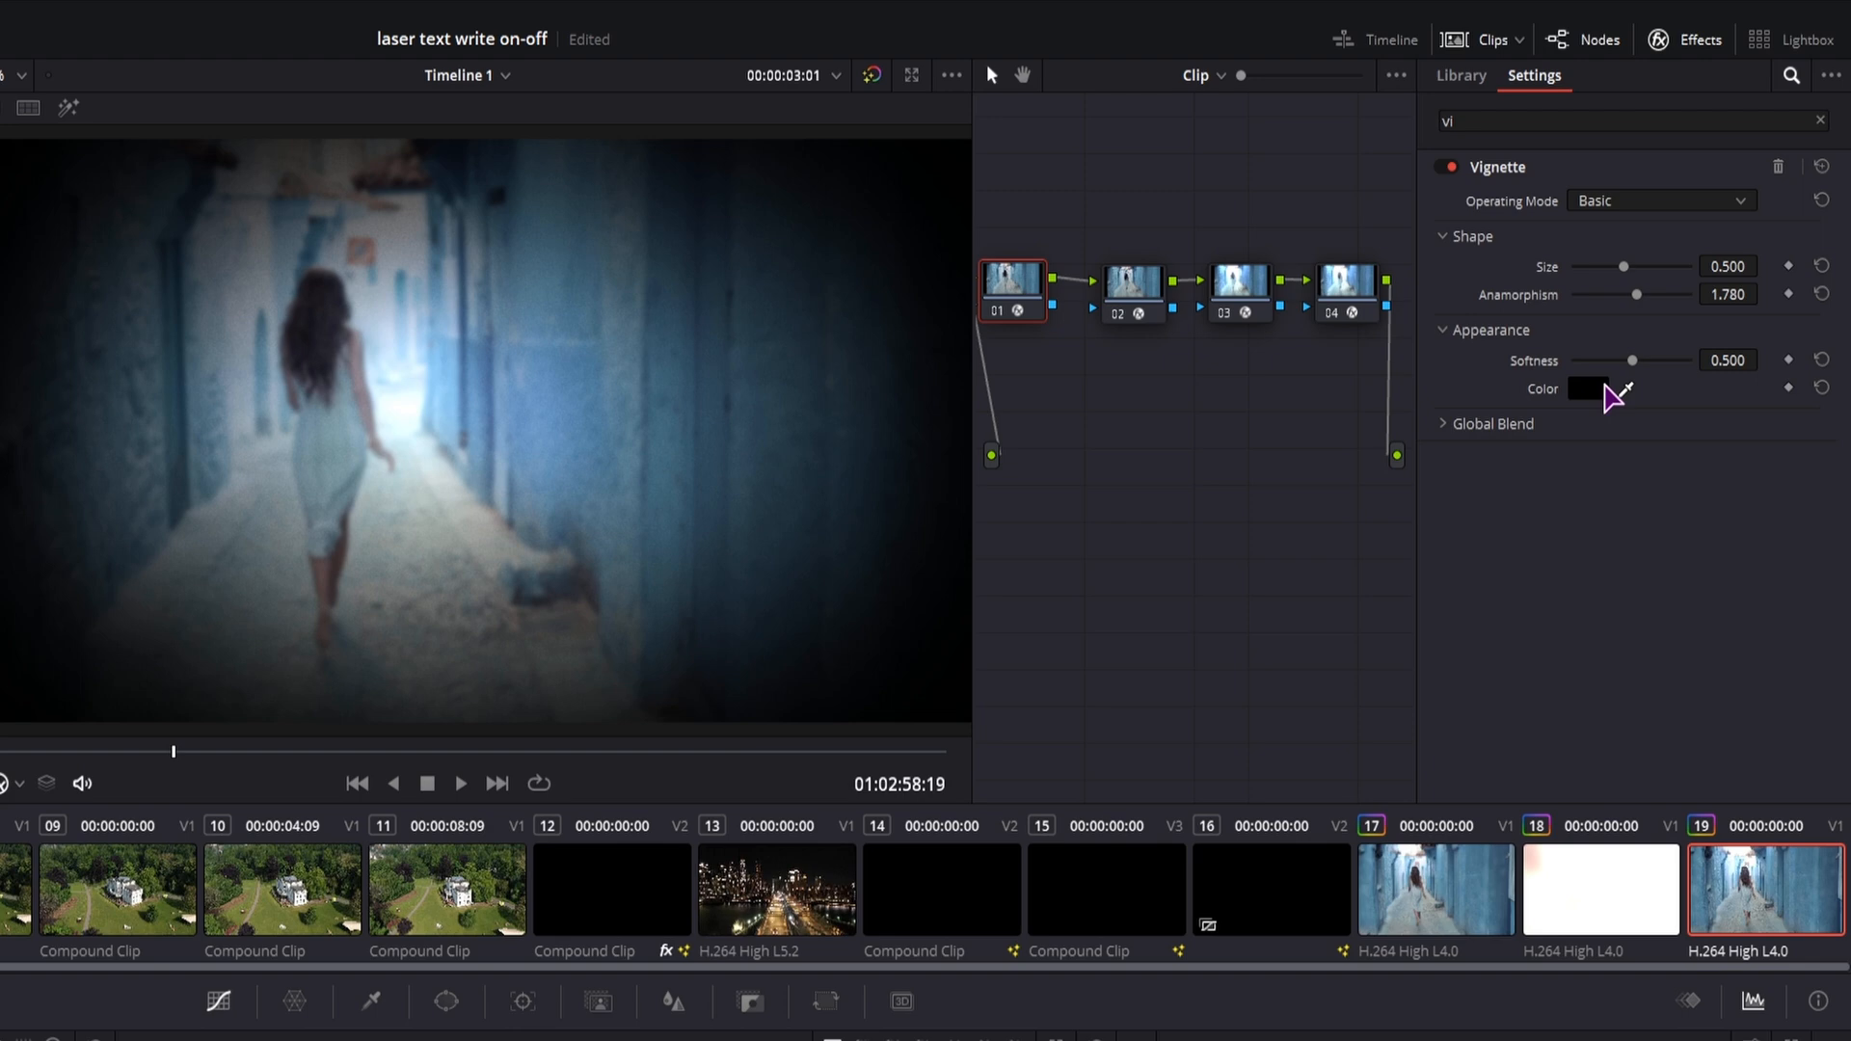
{"action": "left_click_drag", "start_coordinate": [1623, 266], "coordinate": [1648, 266]}
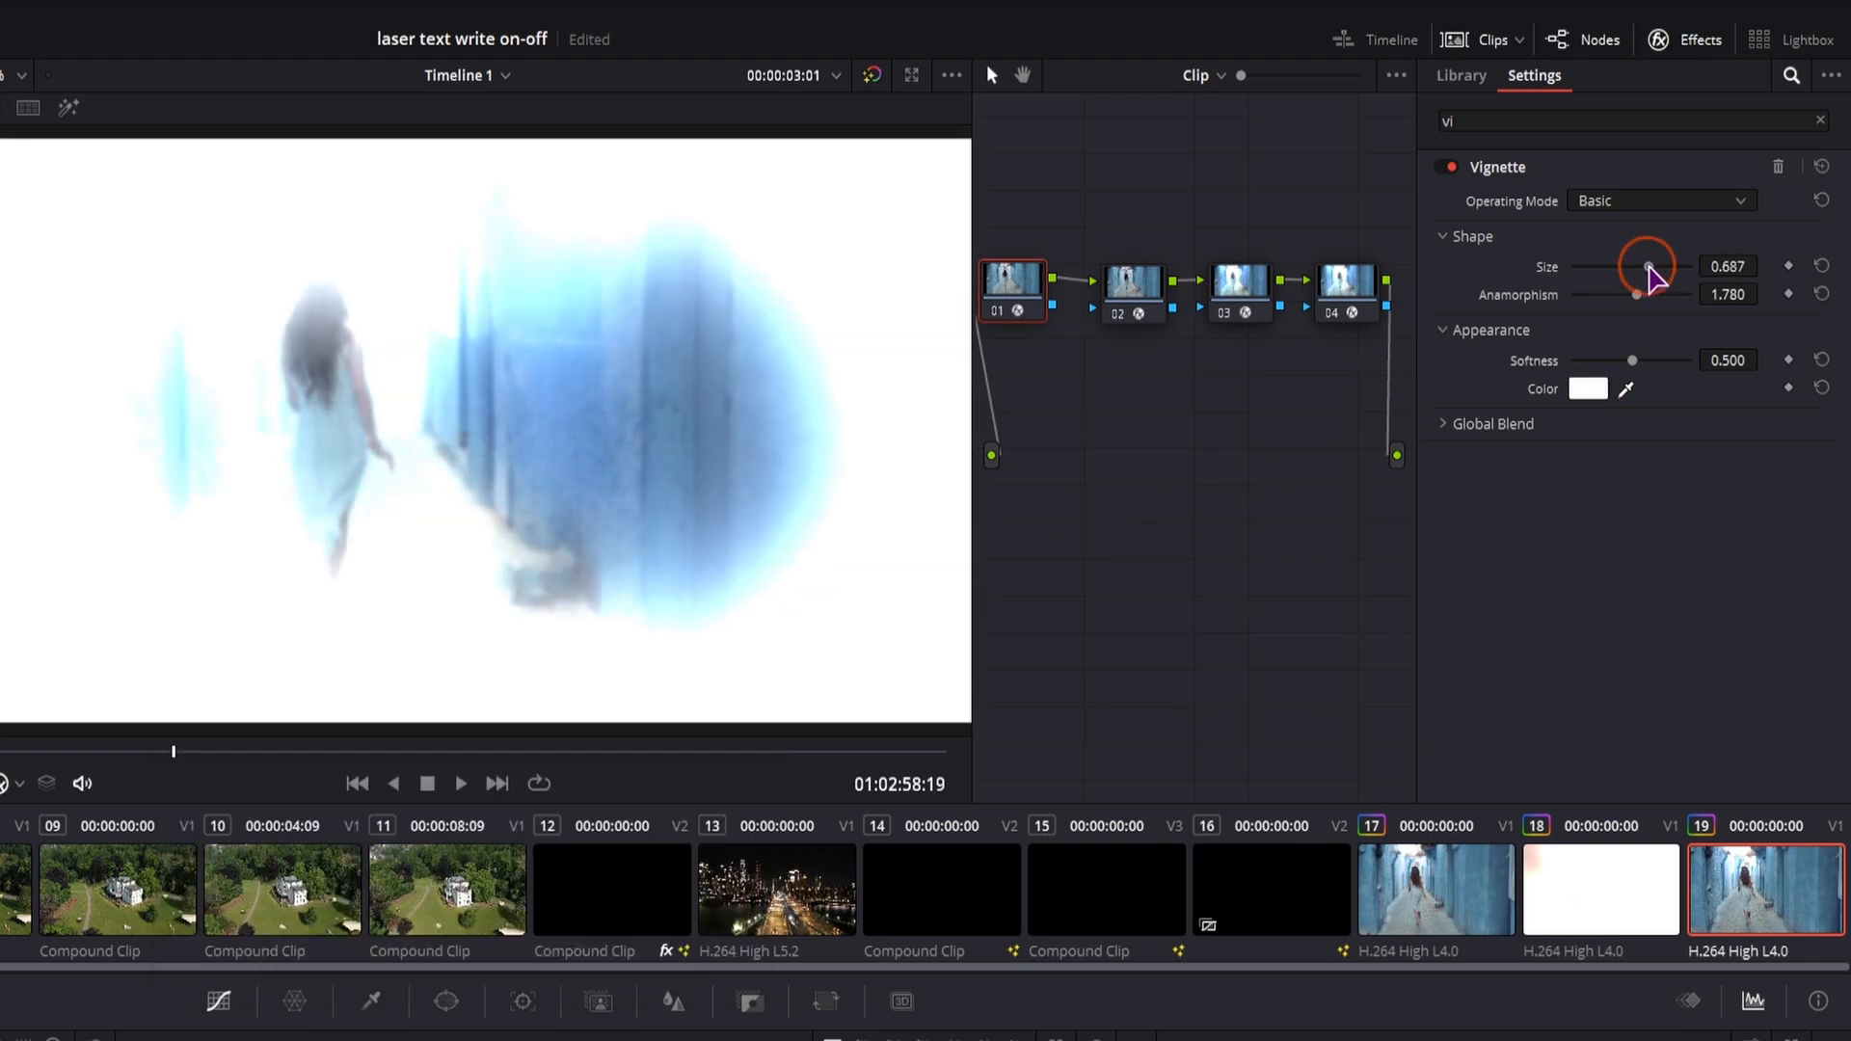
{"action": "left_click_drag", "start_coordinate": [1645, 266], "coordinate": [1689, 266]}
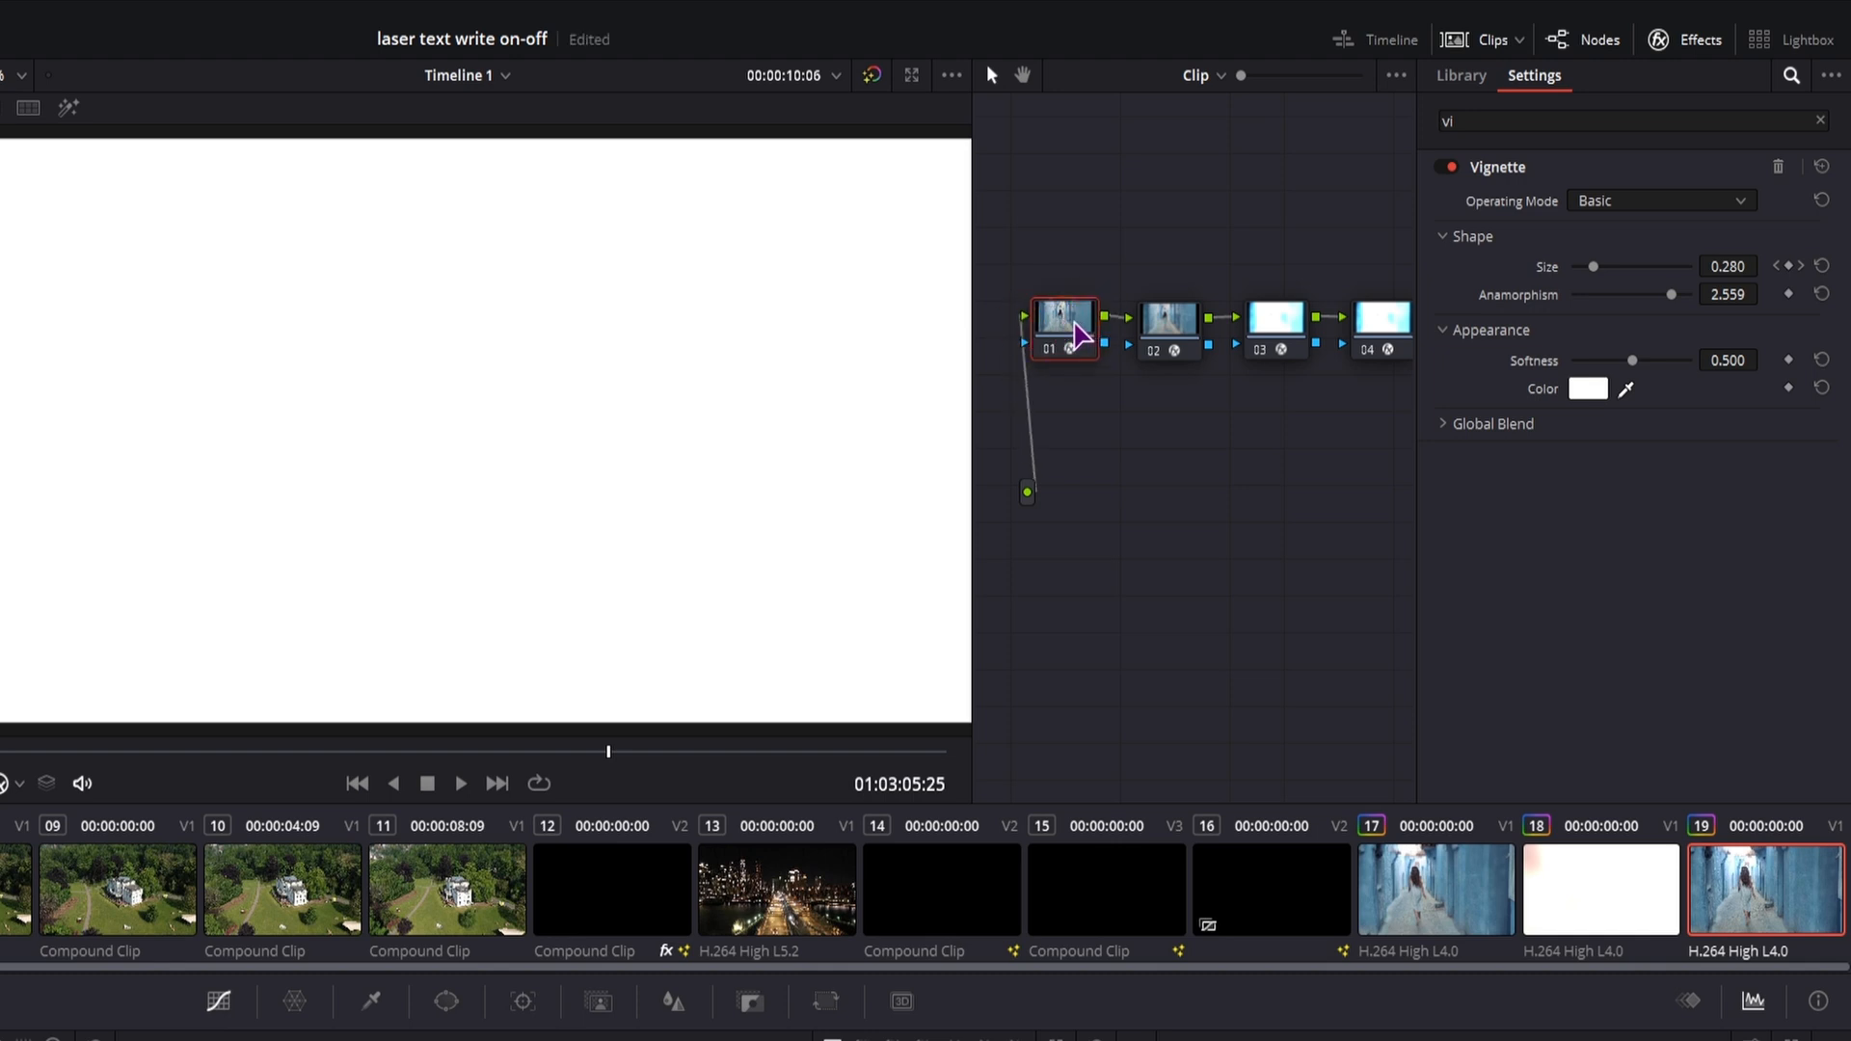
Add a serial node before node 01, then switch to the Edit page.
{"action": "right_click", "coordinate": [1064, 328]}
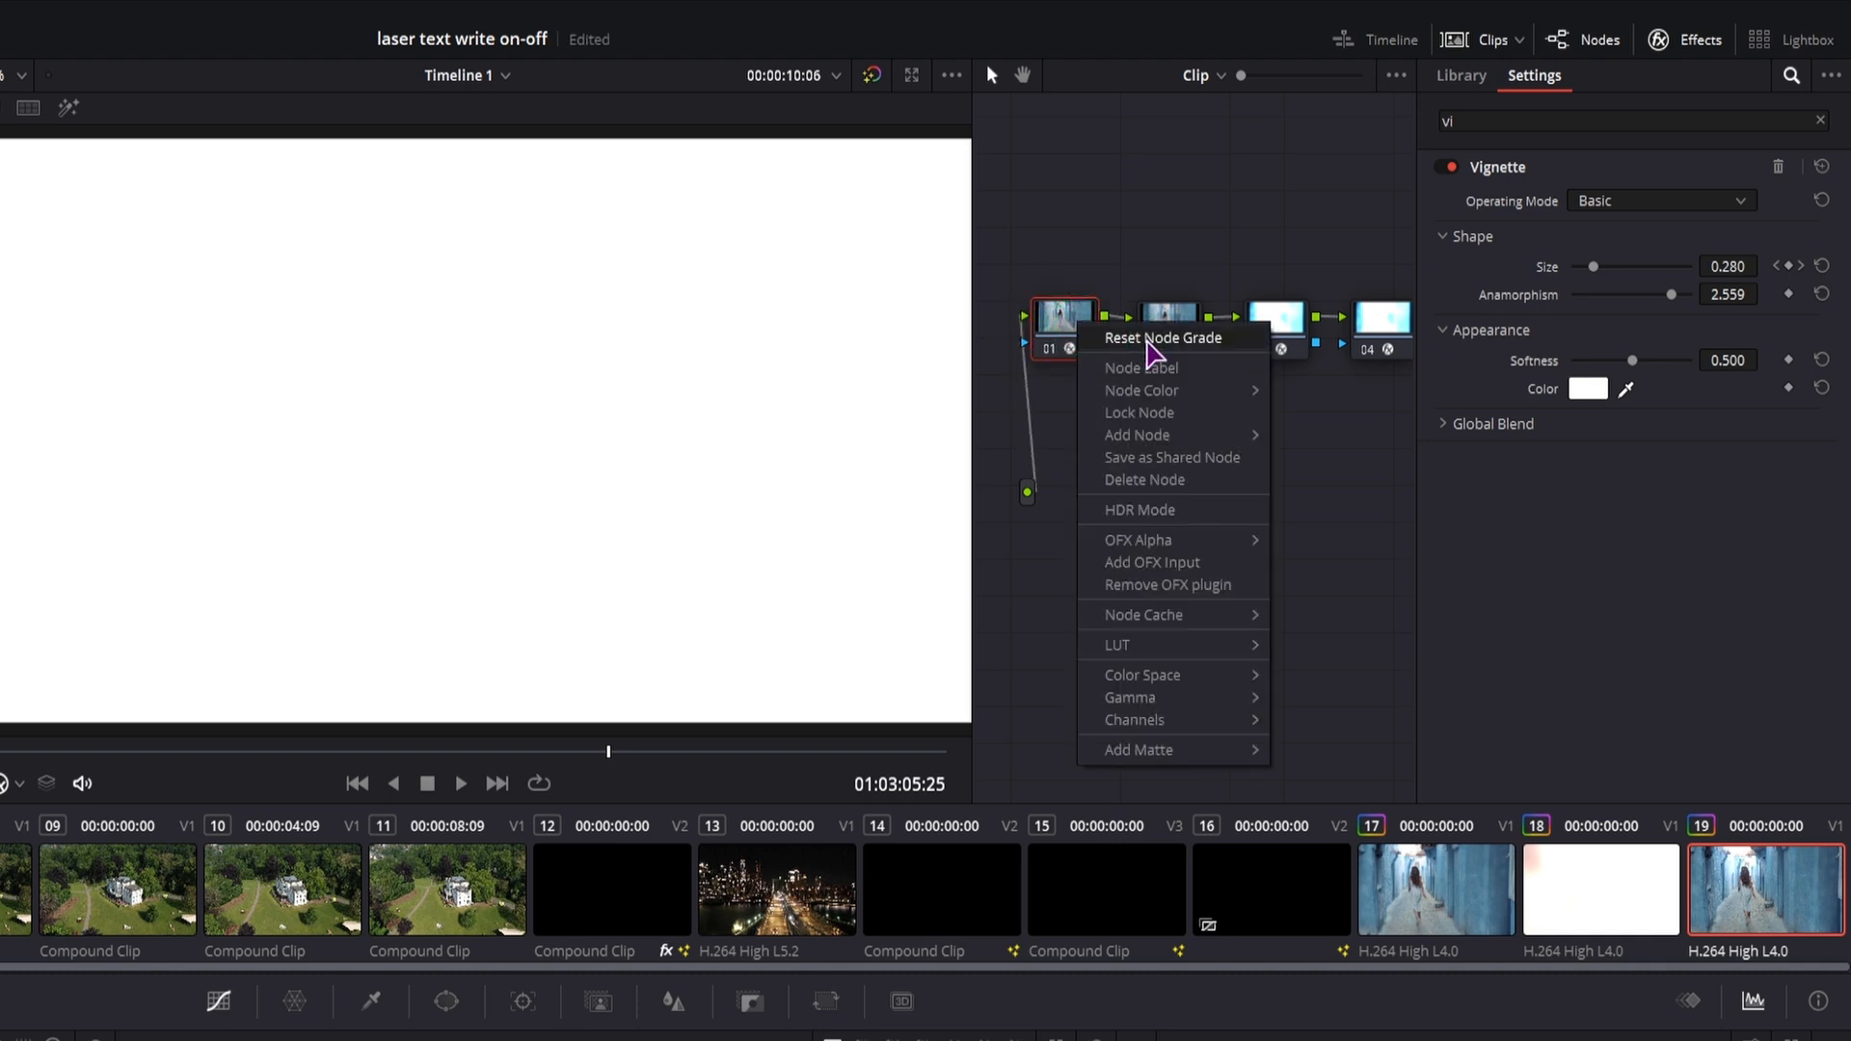
{"action": "mouse_move", "coordinate": [1138, 433]}
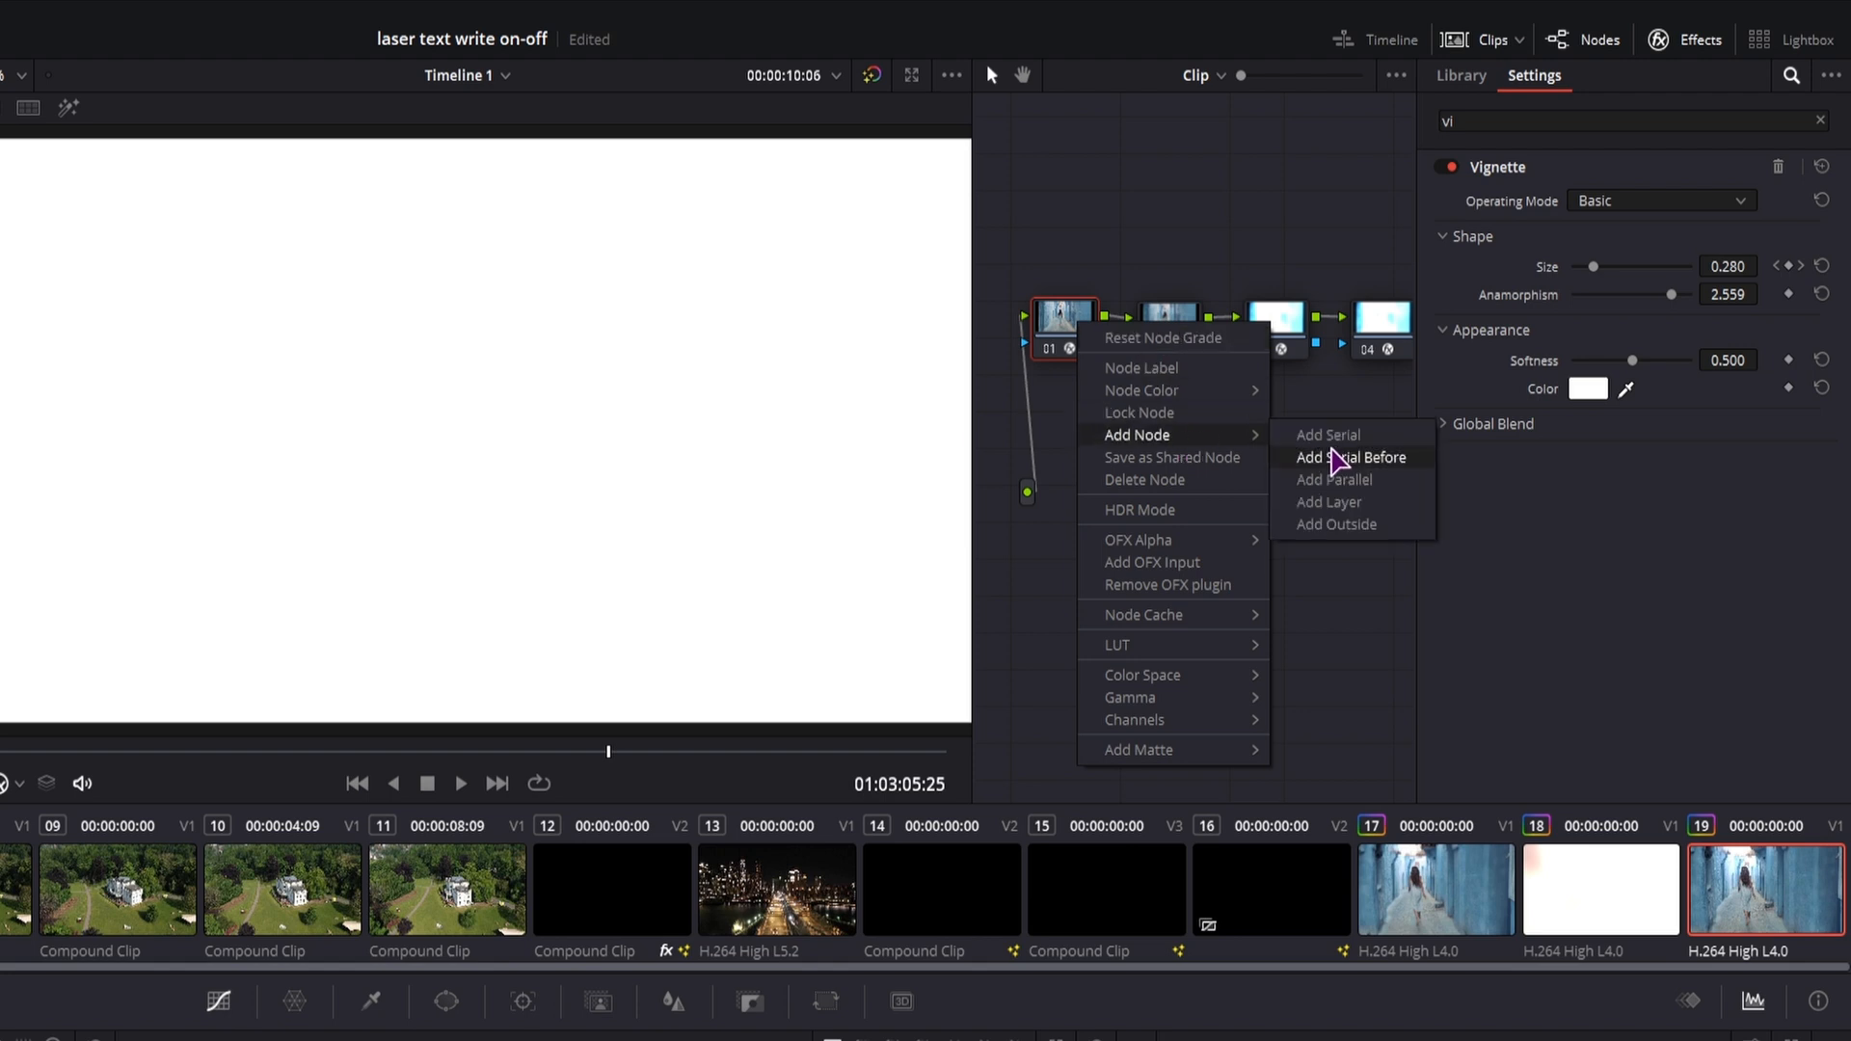
{"action": "left_click", "coordinate": [1350, 459]}
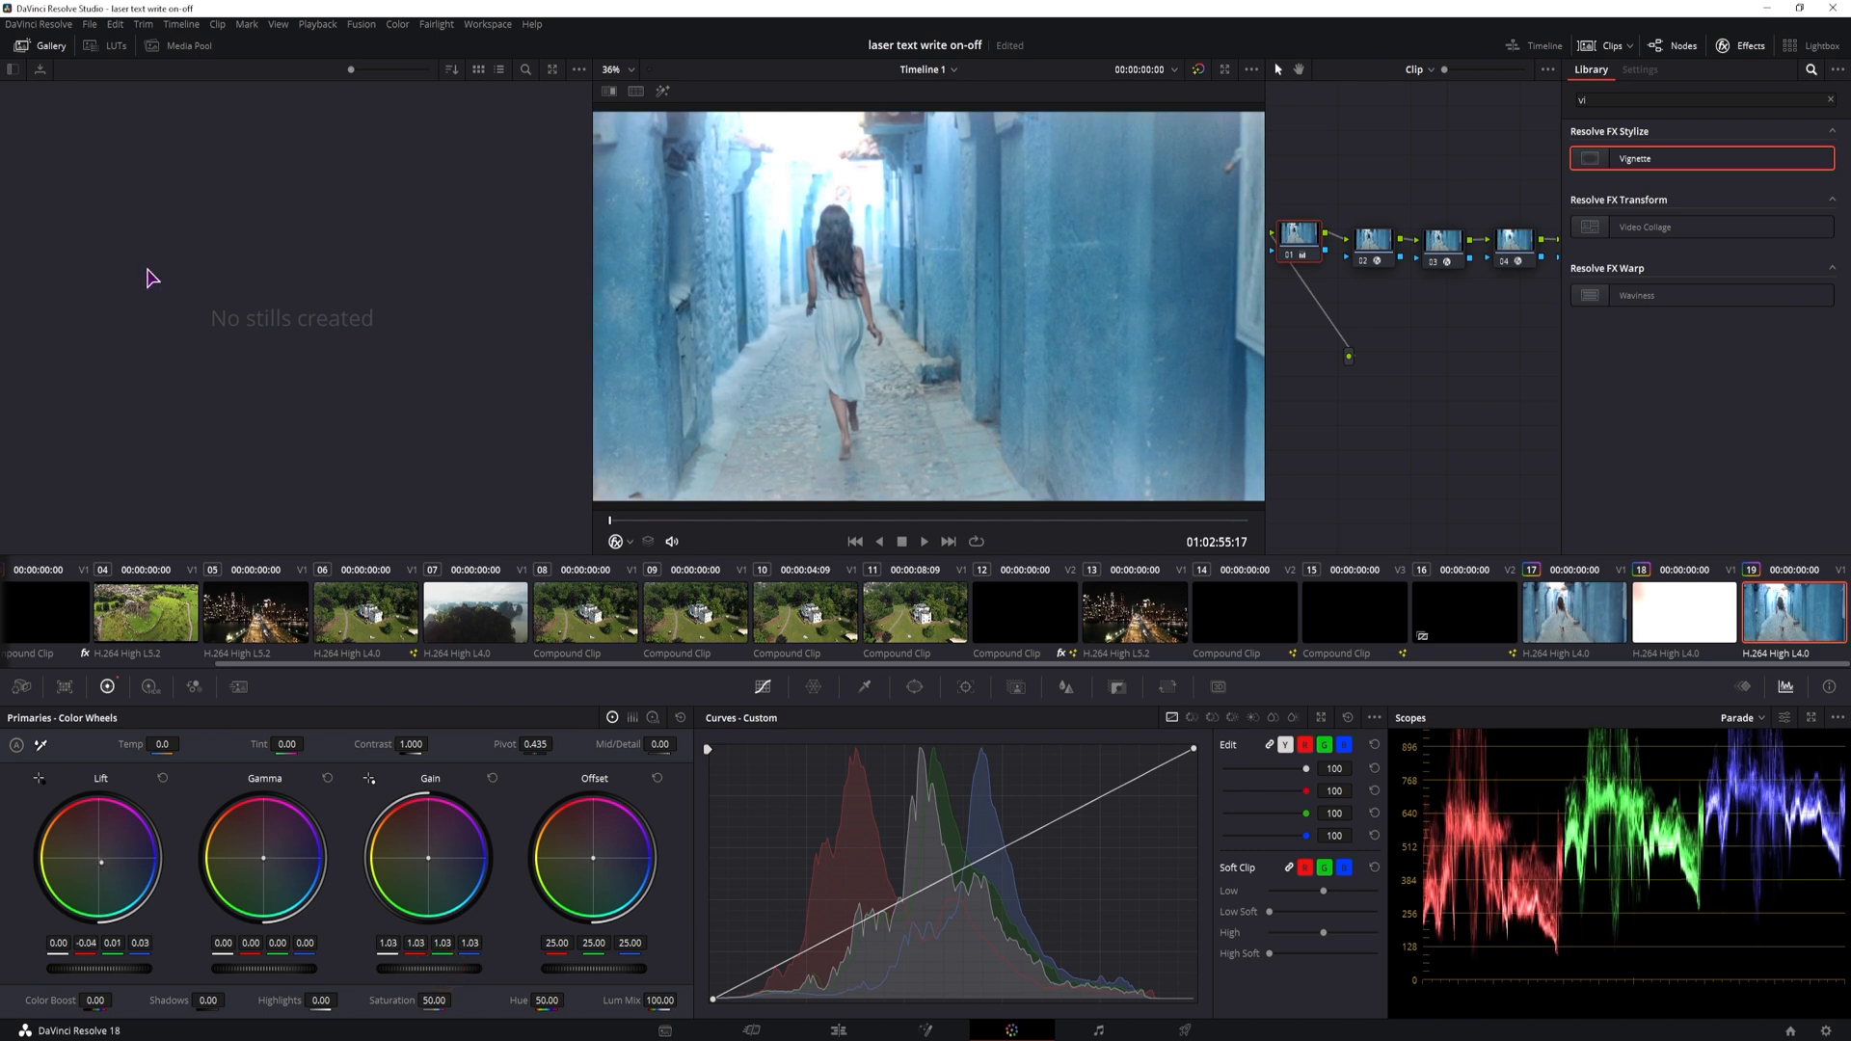
{"action": "left_click", "coordinate": [104, 44]}
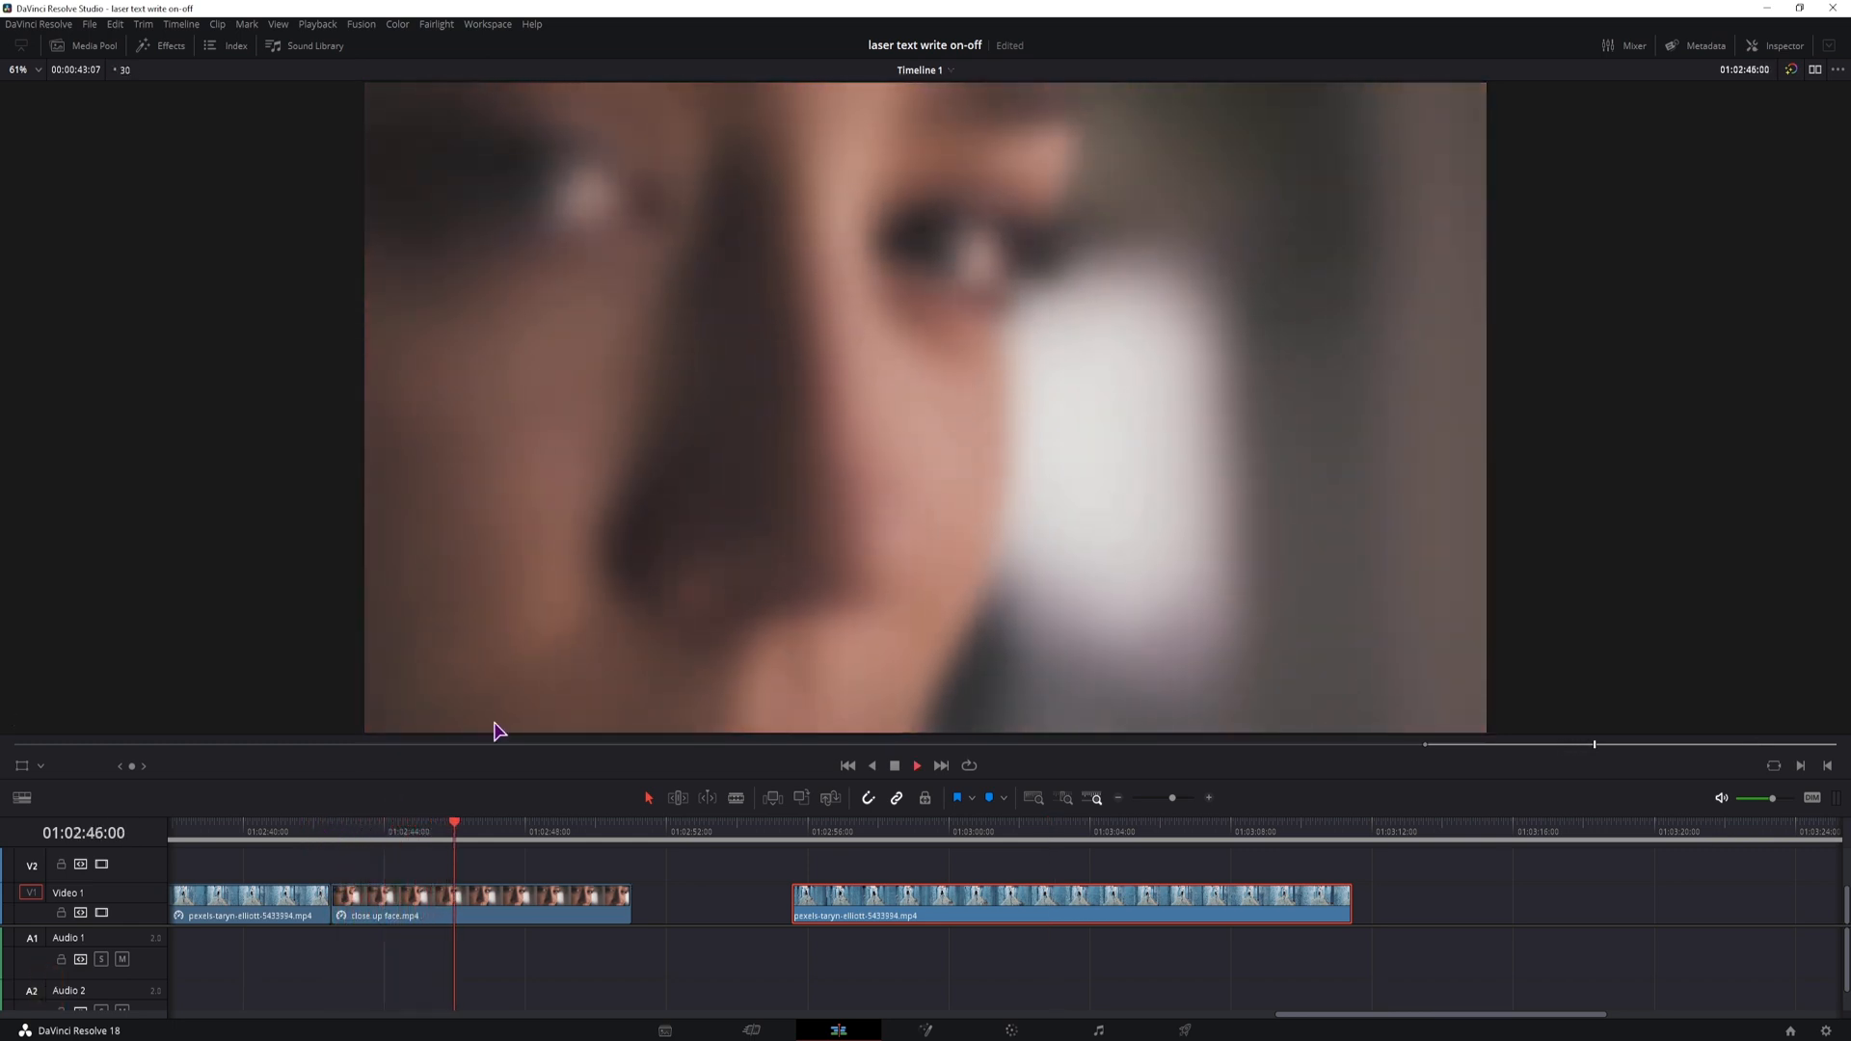
Play the timeline from the face close-up into the graded alley clip.
{"action": "left_click", "coordinate": [918, 765]}
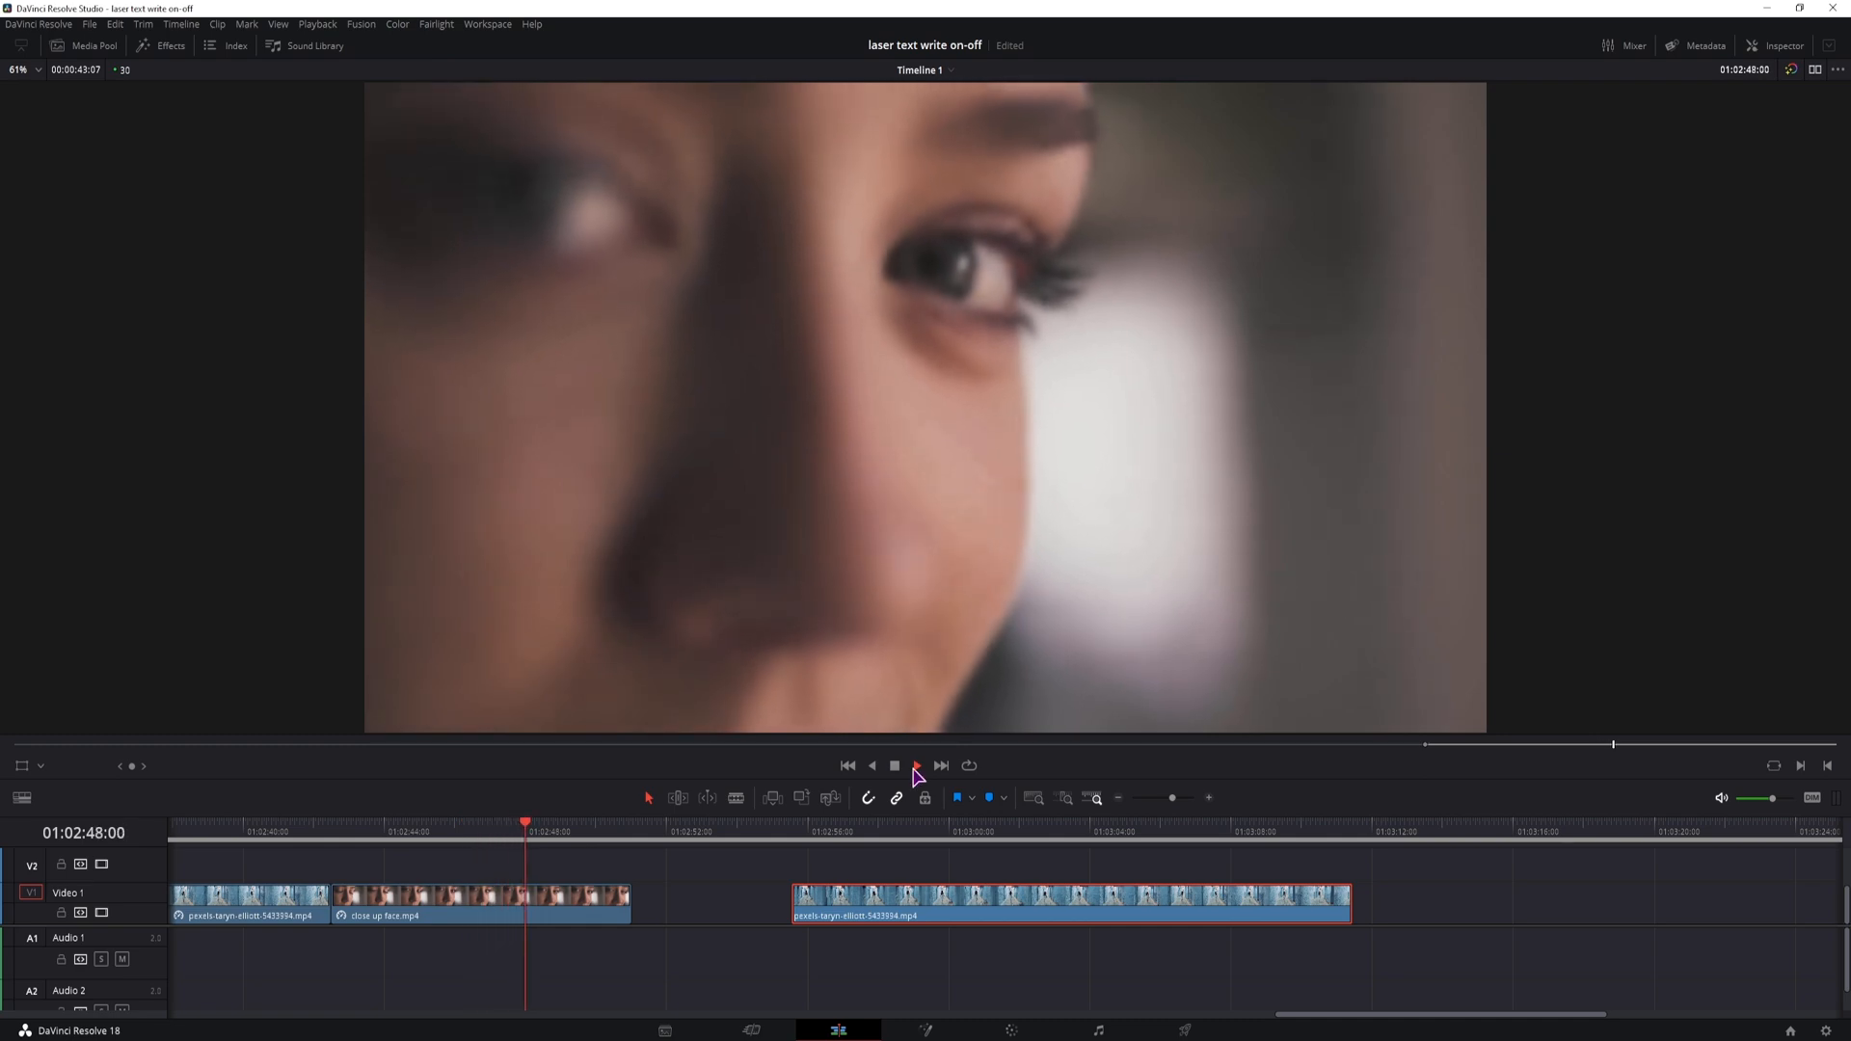